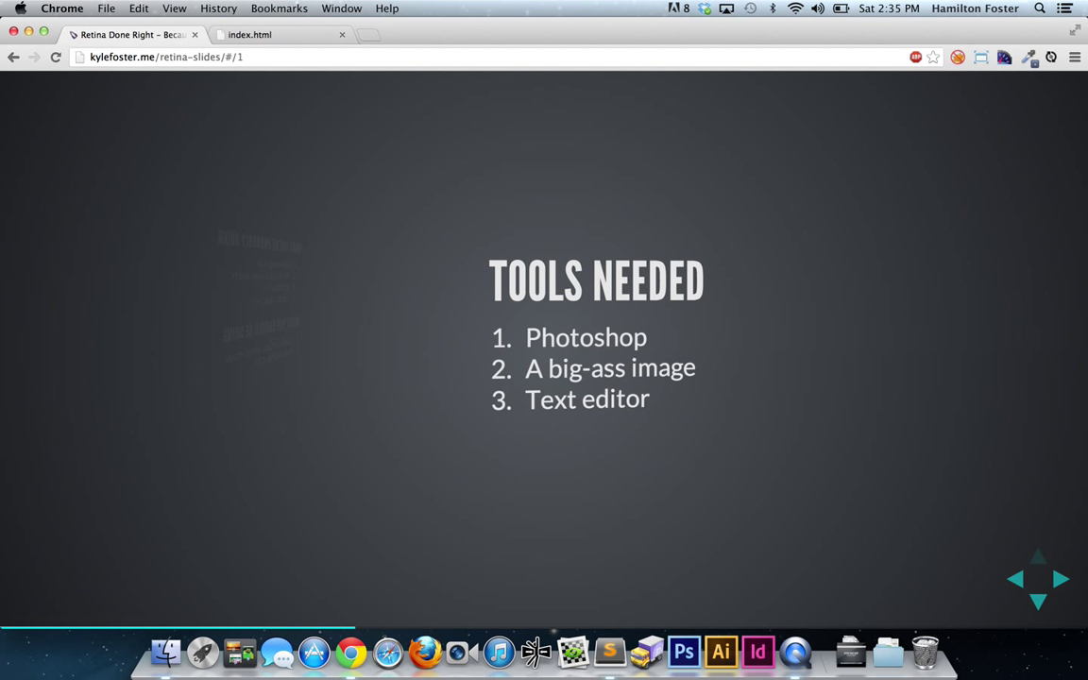
Advance the slide deck twice, from Tools Needed to the Inside Photoshop slide
{"action": "left_click", "coordinate": [1059, 579]}
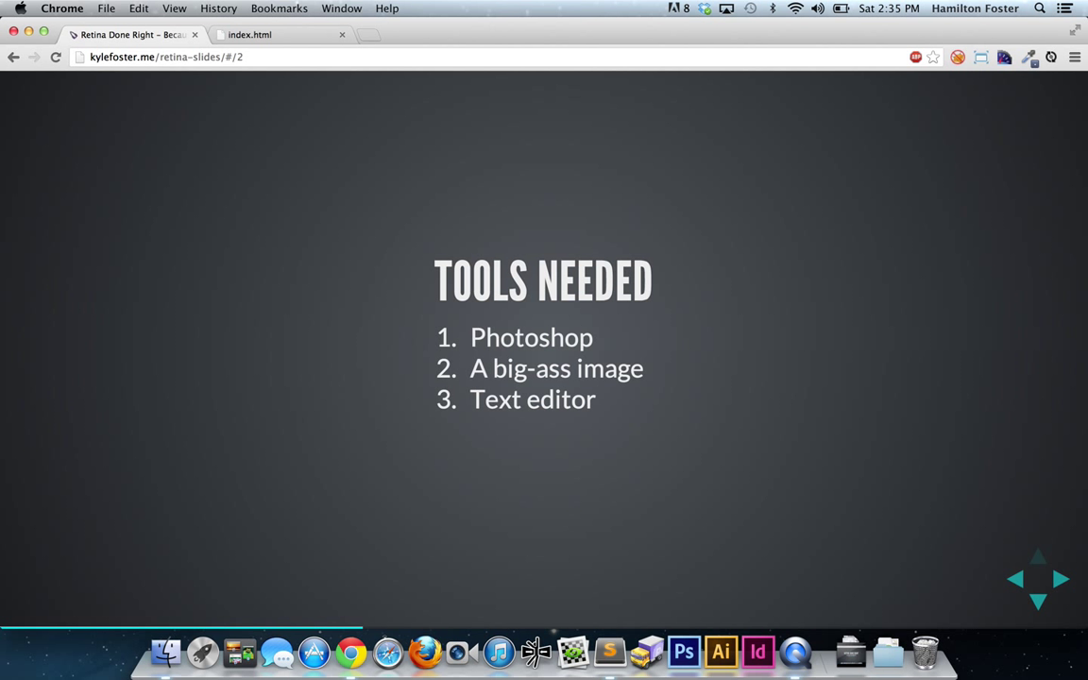
{"action": "left_click", "coordinate": [1060, 579]}
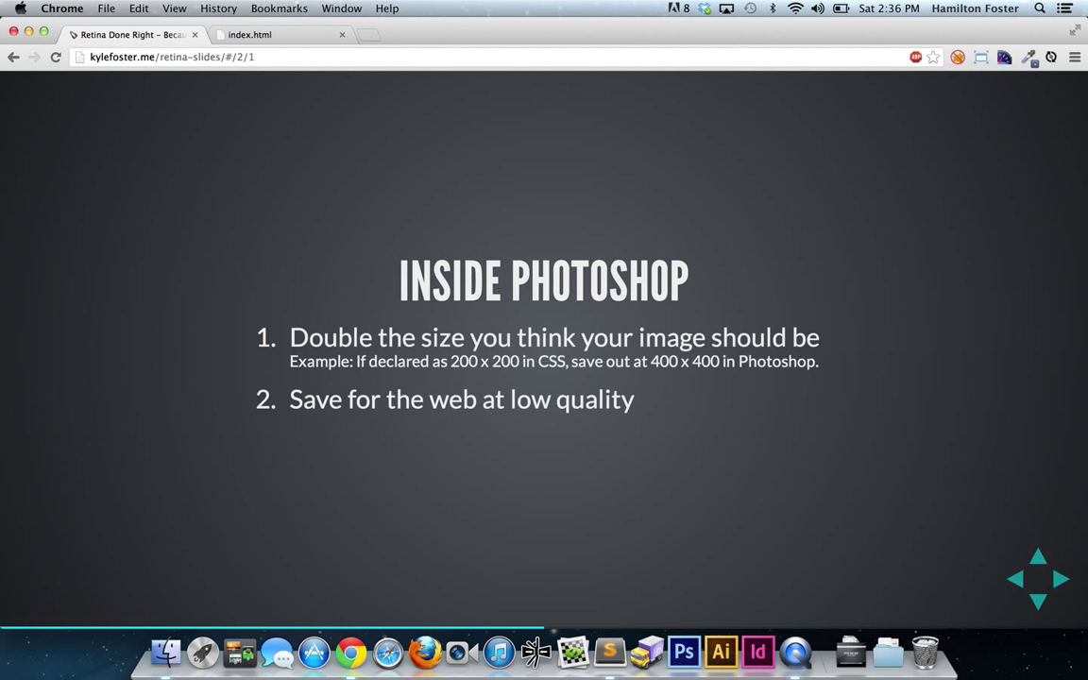
{"action": "mouse_move", "coordinate": [573, 652]}
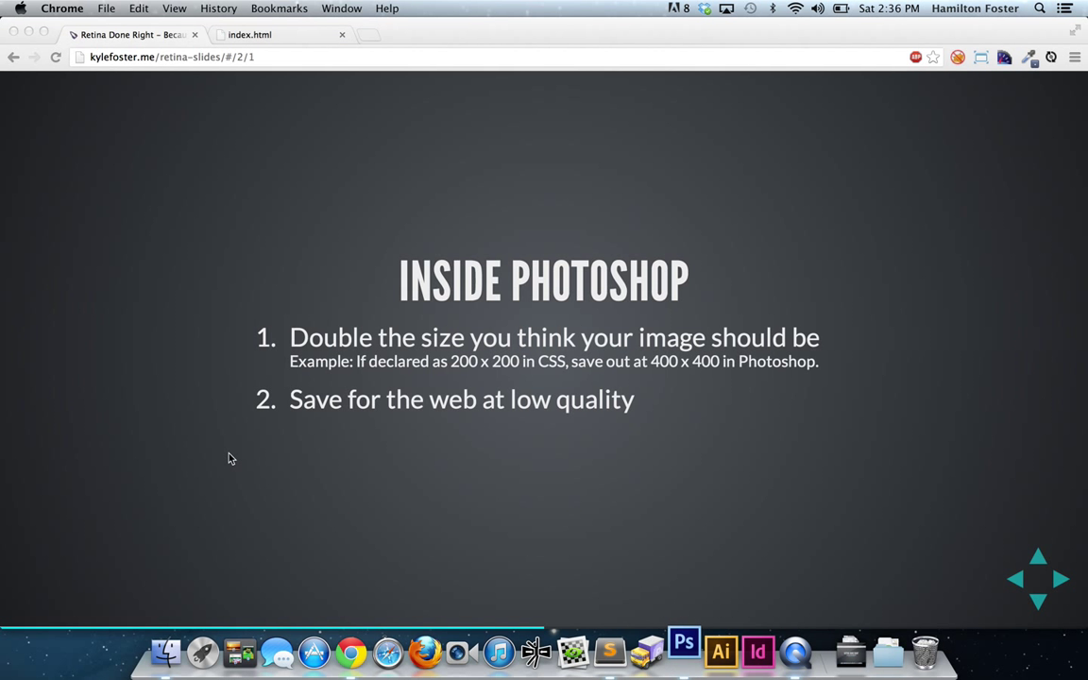
Open banner.jpg (2400×1200) from the project's img folder in Photoshop
{"action": "left_click", "coordinate": [682, 652]}
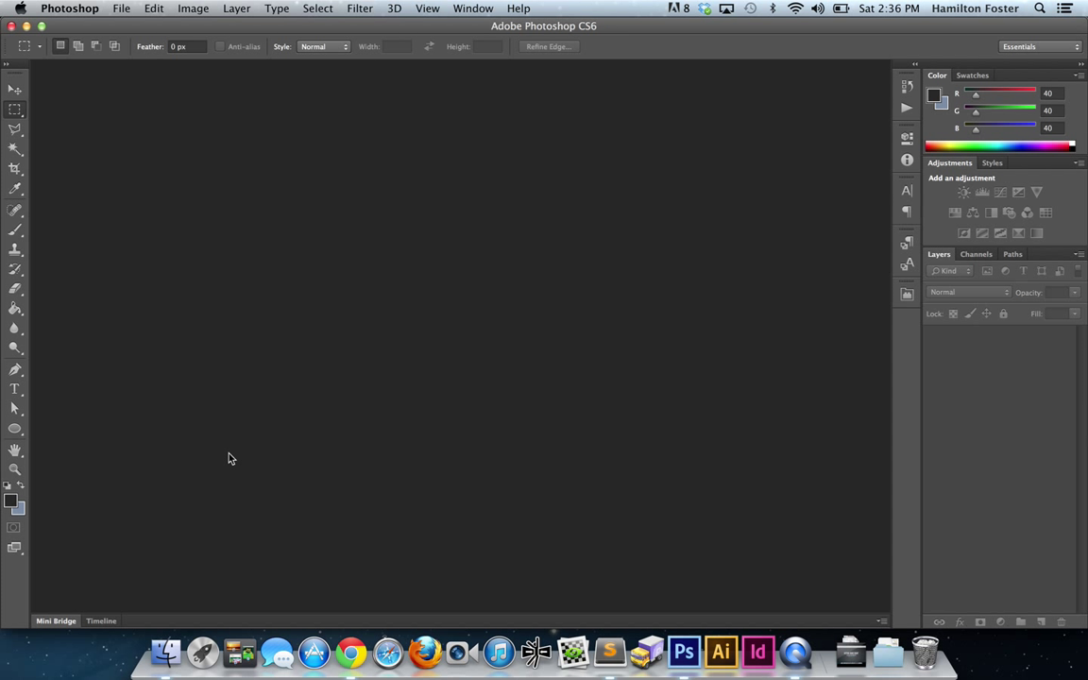
{"action": "mouse_move", "coordinate": [225, 456]}
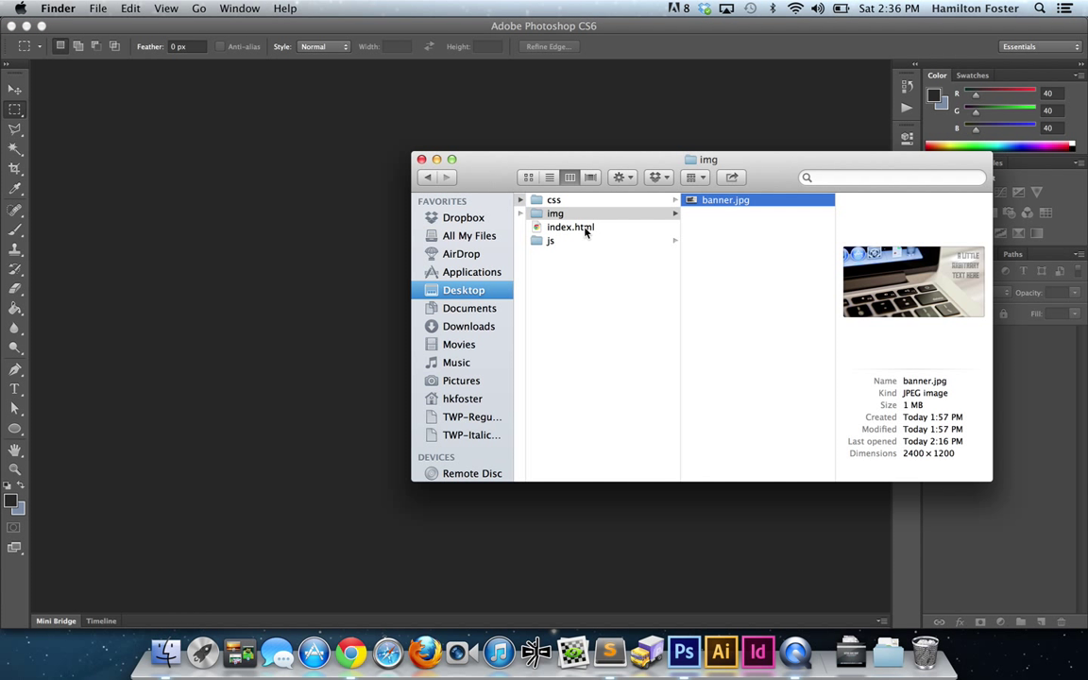
{"action": "left_click", "coordinate": [555, 213]}
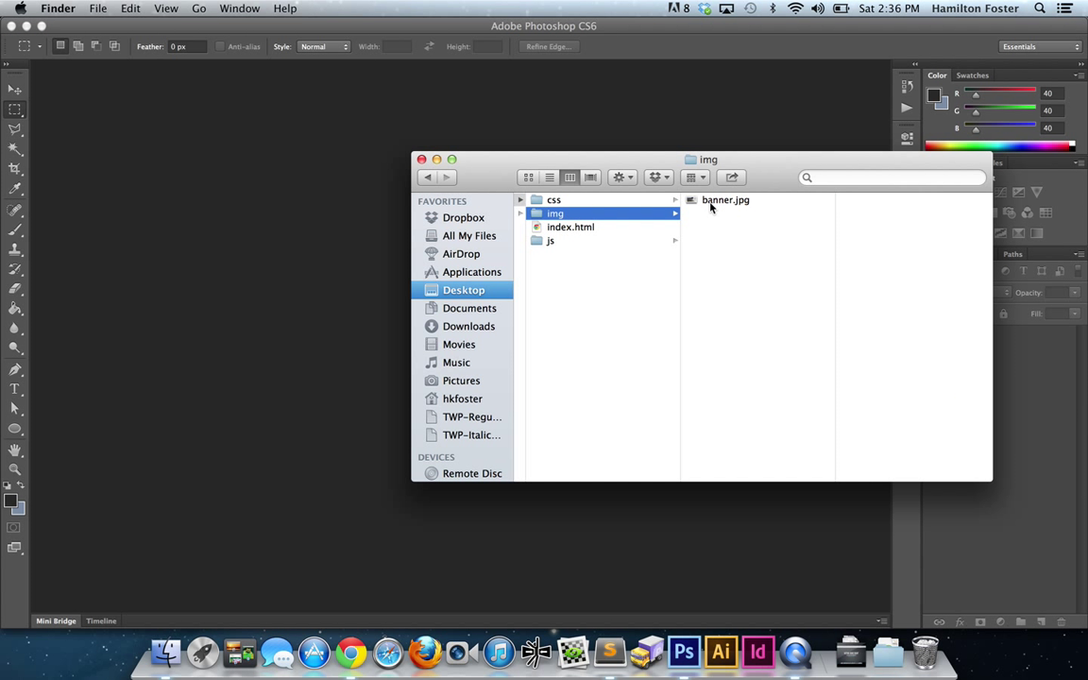
{"action": "left_click", "coordinate": [725, 199]}
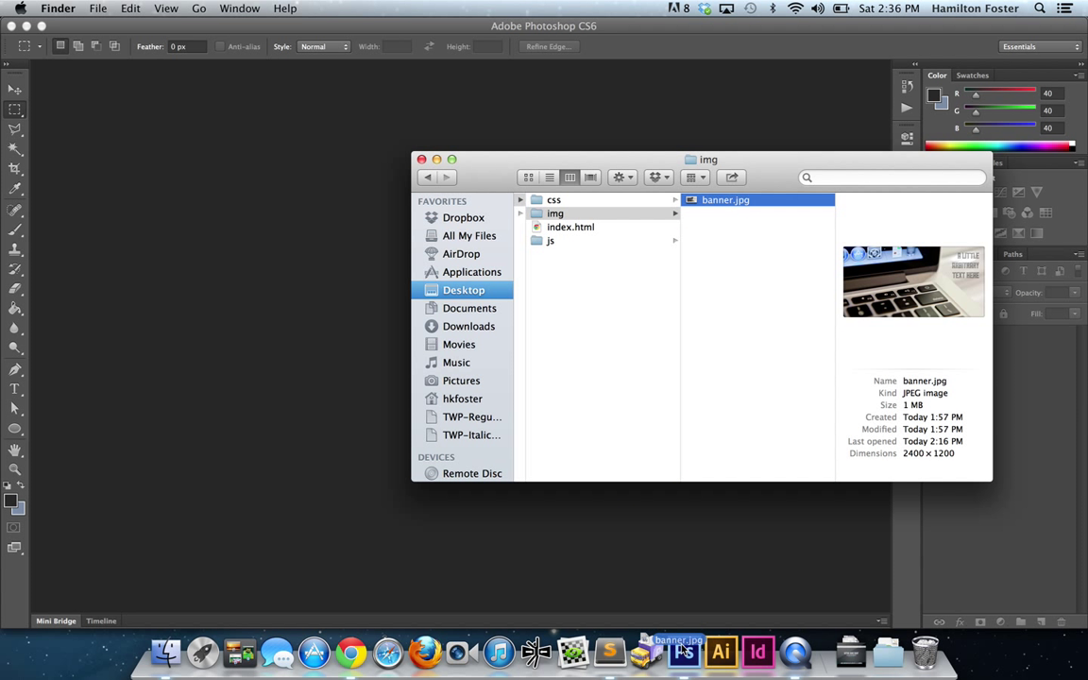
{"action": "left_click", "coordinate": [683, 652]}
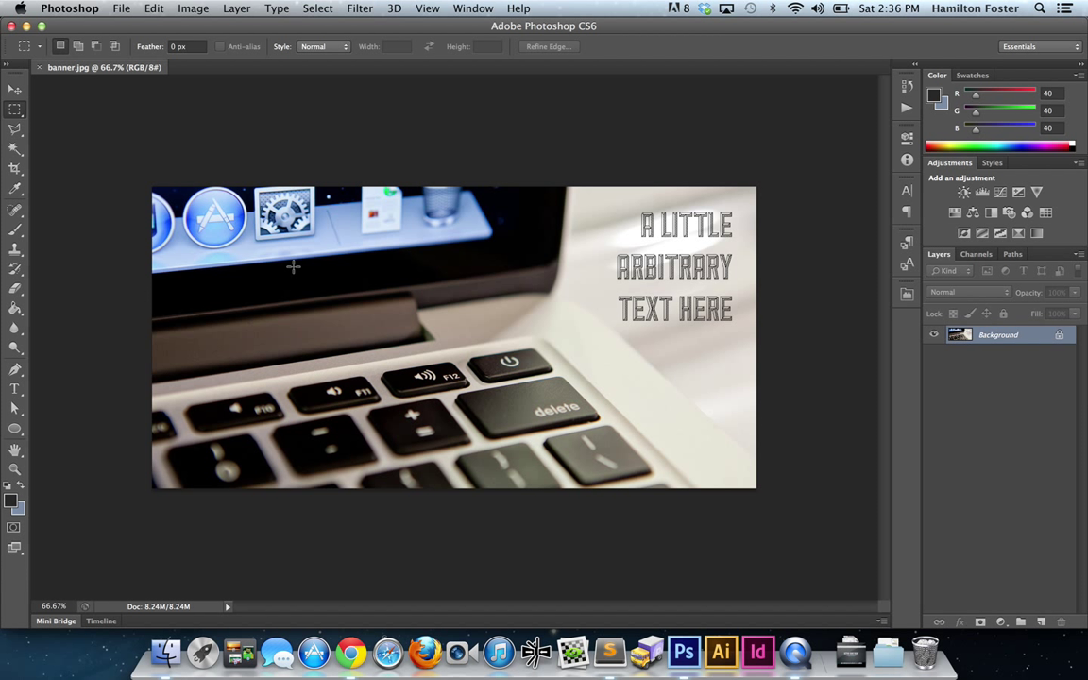
Resize the banner to 1200×600 and export it as banner-standard.jpg into img
{"action": "left_click", "coordinate": [193, 7]}
{"action": "type", "text": "1200"}
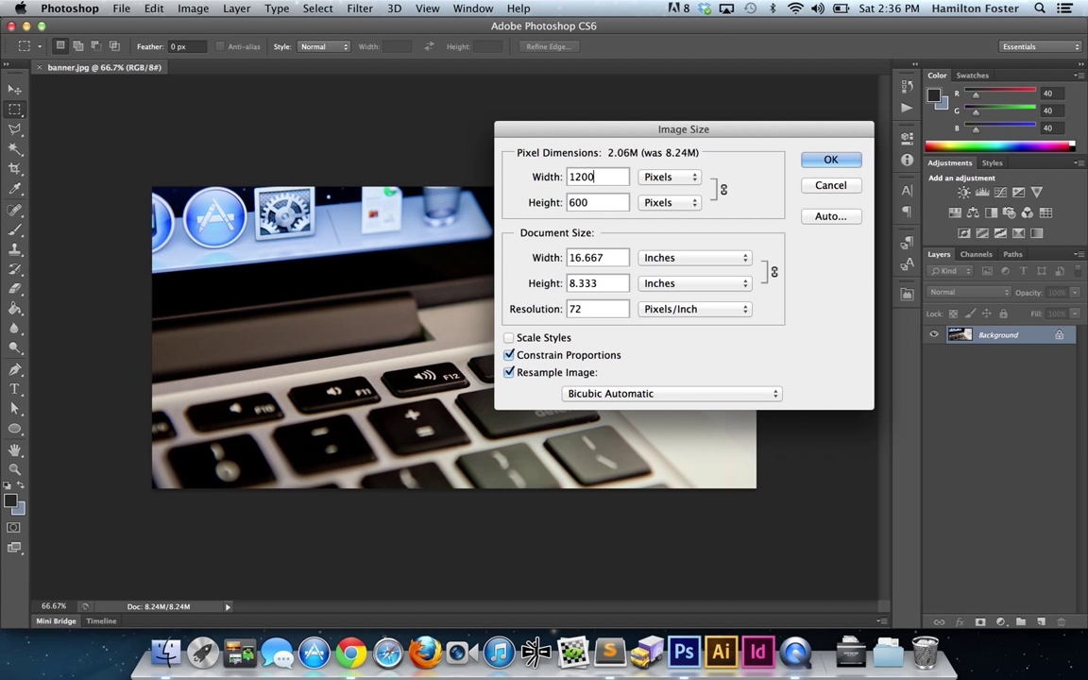
{"action": "left_click", "coordinate": [830, 159]}
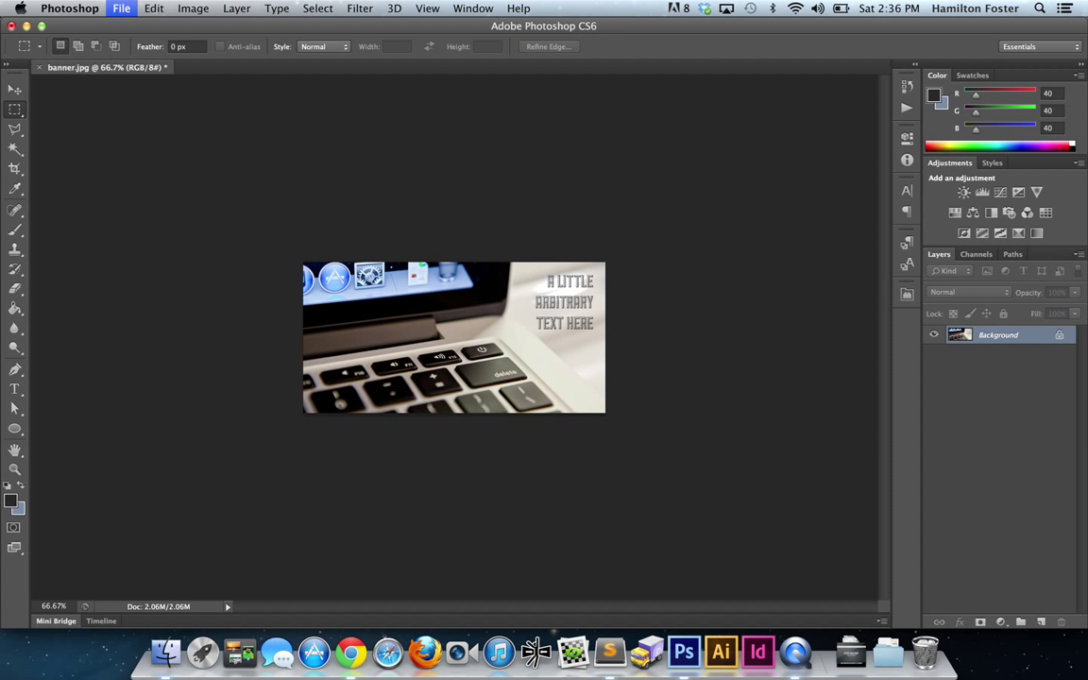
{"action": "left_click", "coordinate": [121, 7]}
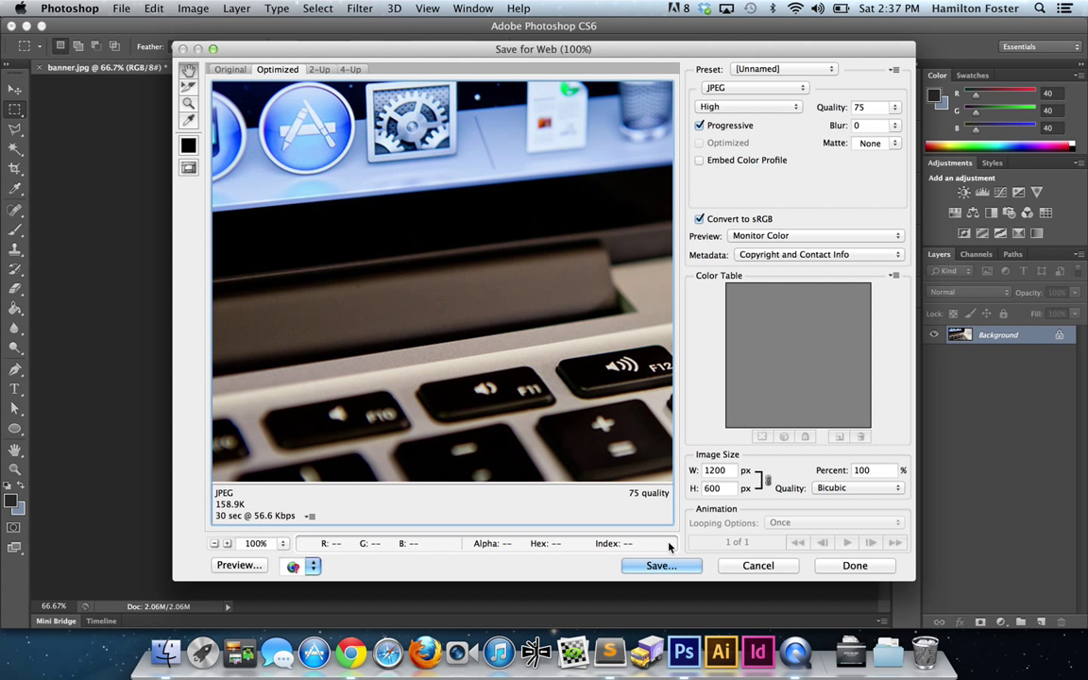
{"action": "left_click", "coordinate": [661, 566]}
{"action": "type", "text": "banner-standard.jpg"}
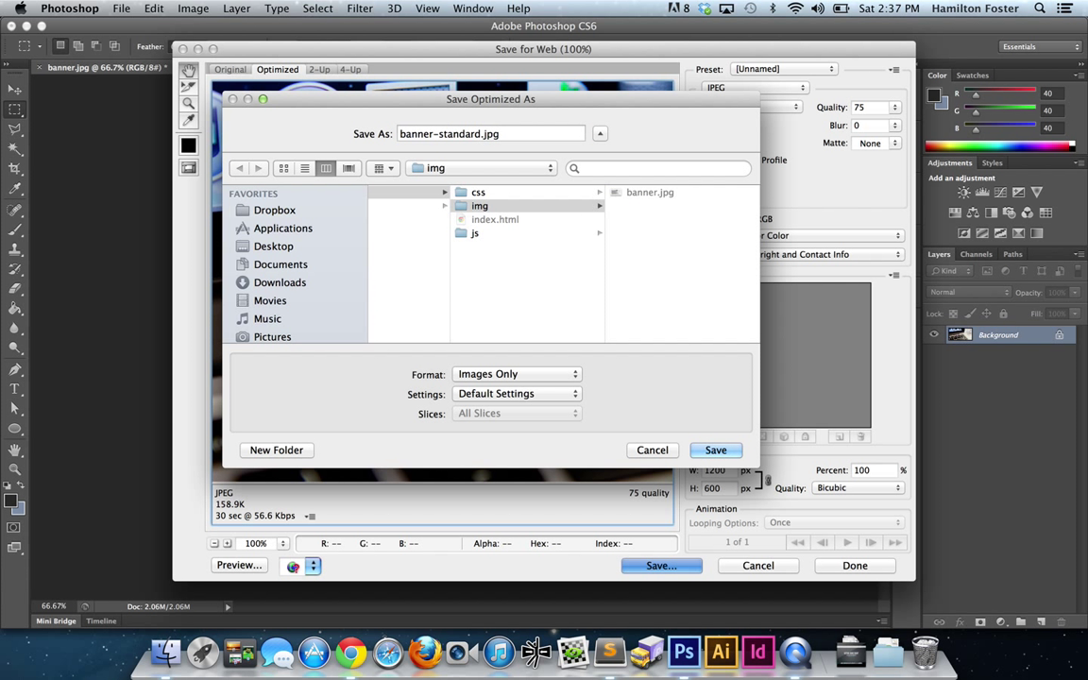
{"action": "left_click", "coordinate": [715, 449]}
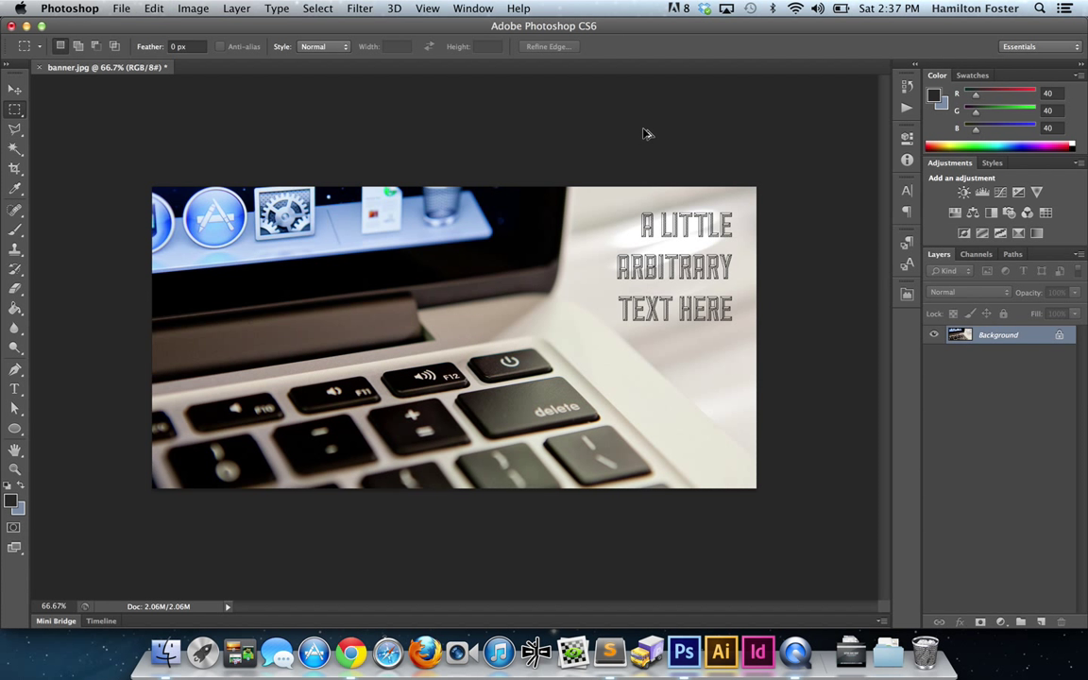
Export the 2400×1200 banner through Save for Web as a quality-35 JPEG
{"action": "left_click", "coordinate": [121, 8]}
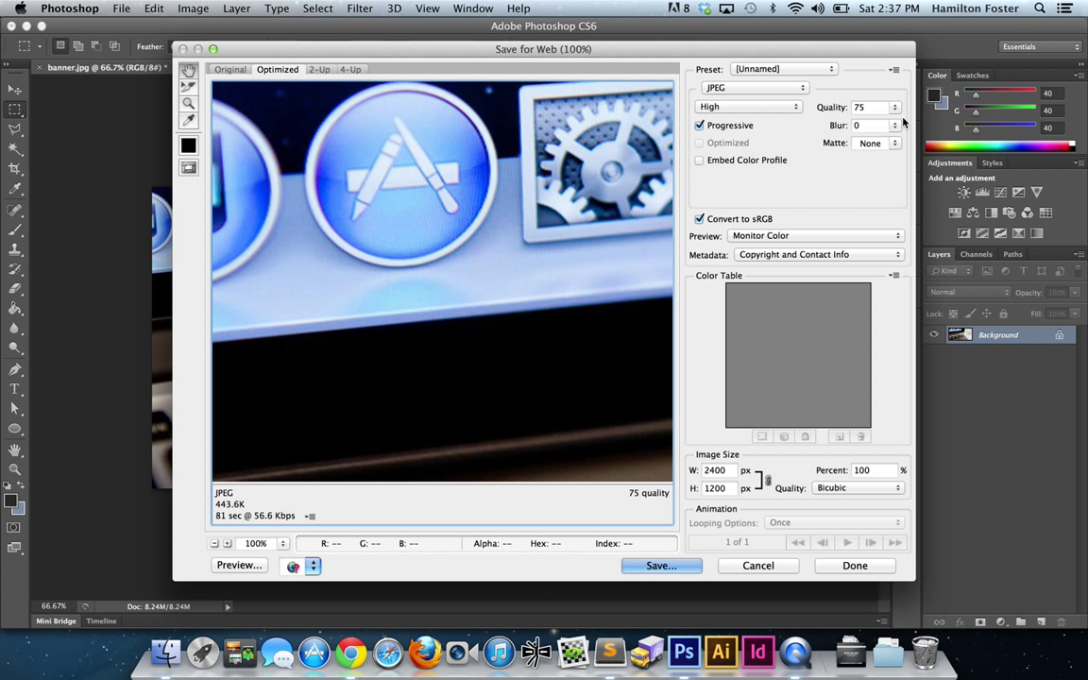
{"action": "left_click", "coordinate": [867, 107]}
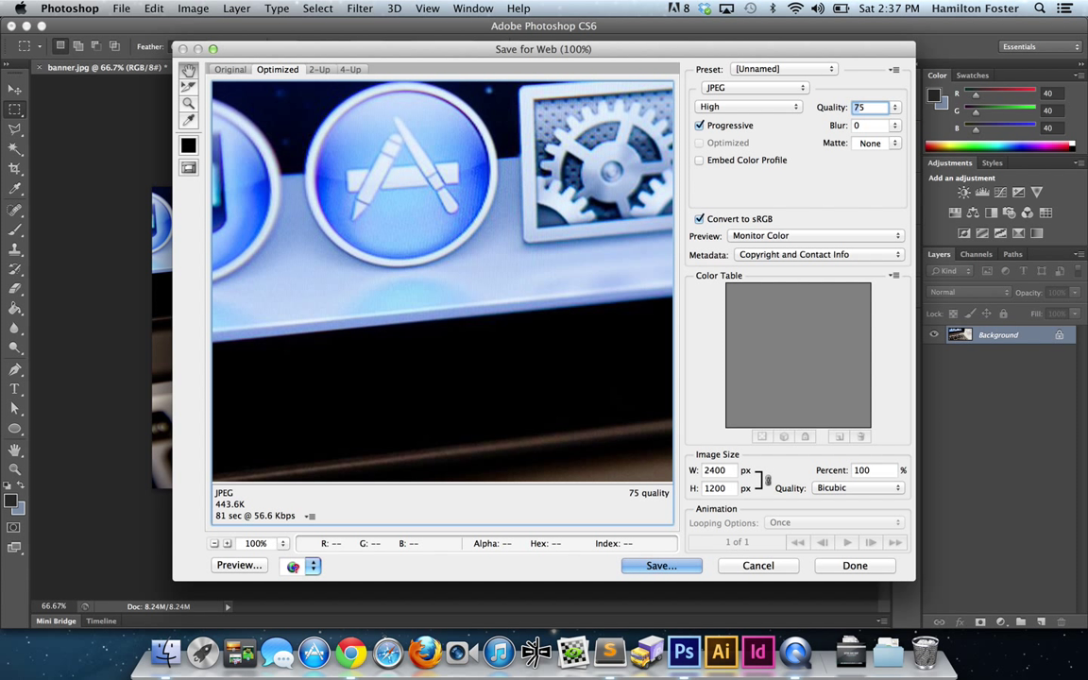
{"action": "left_click", "coordinate": [746, 106]}
{"action": "type", "text": "35"}
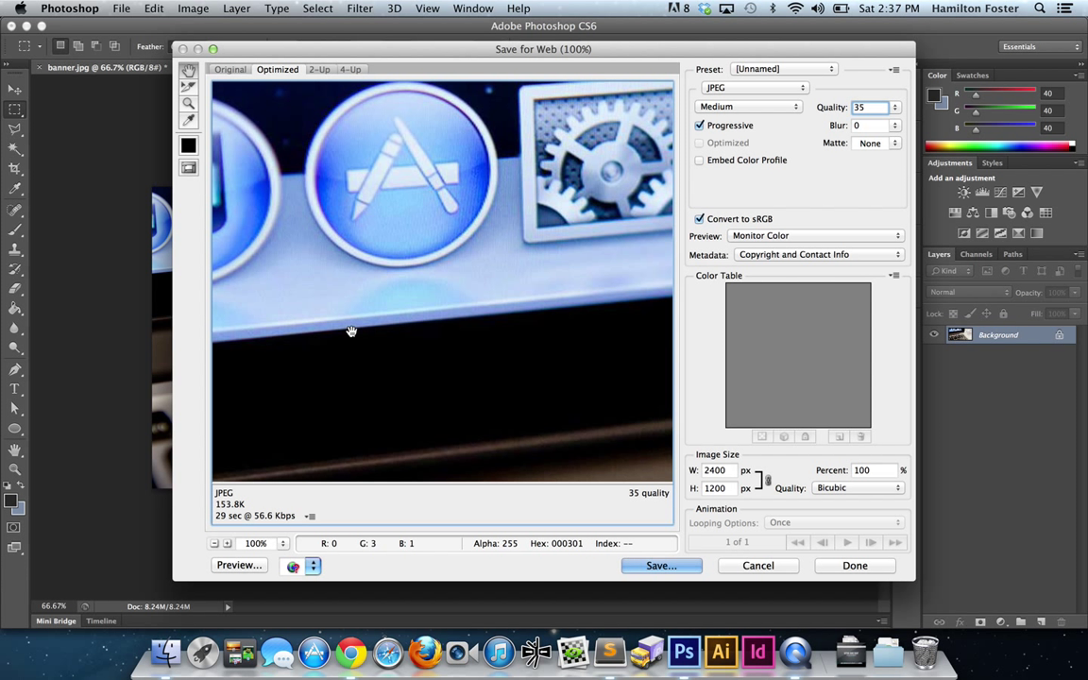
{"action": "left_click", "coordinate": [858, 107]}
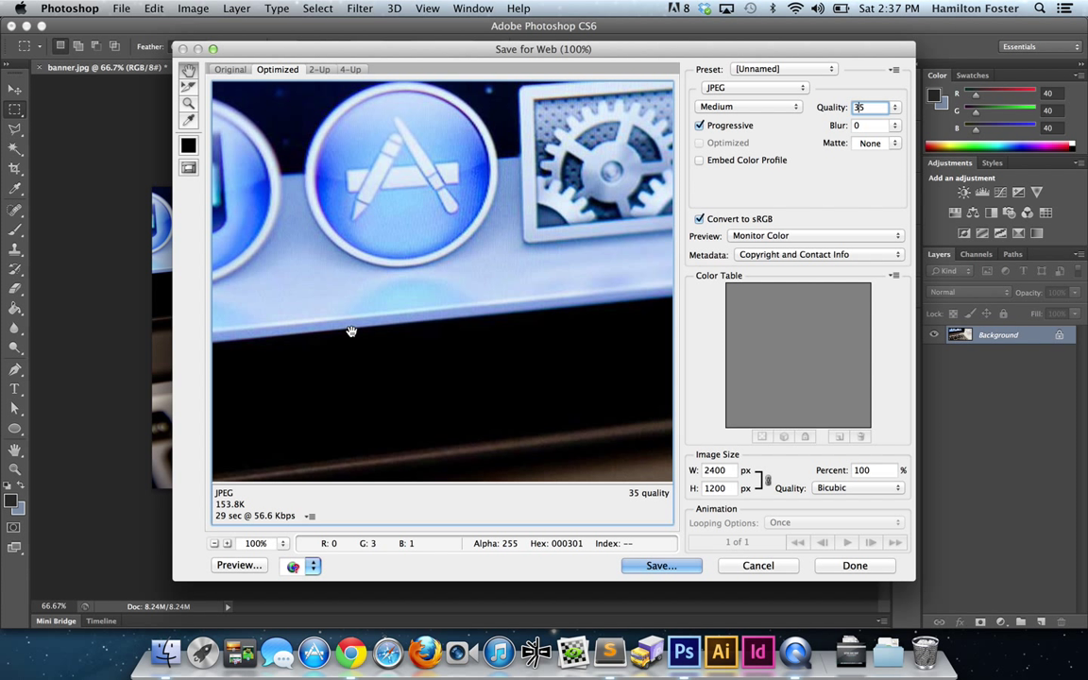
{"action": "mouse_move", "coordinate": [224, 512]}
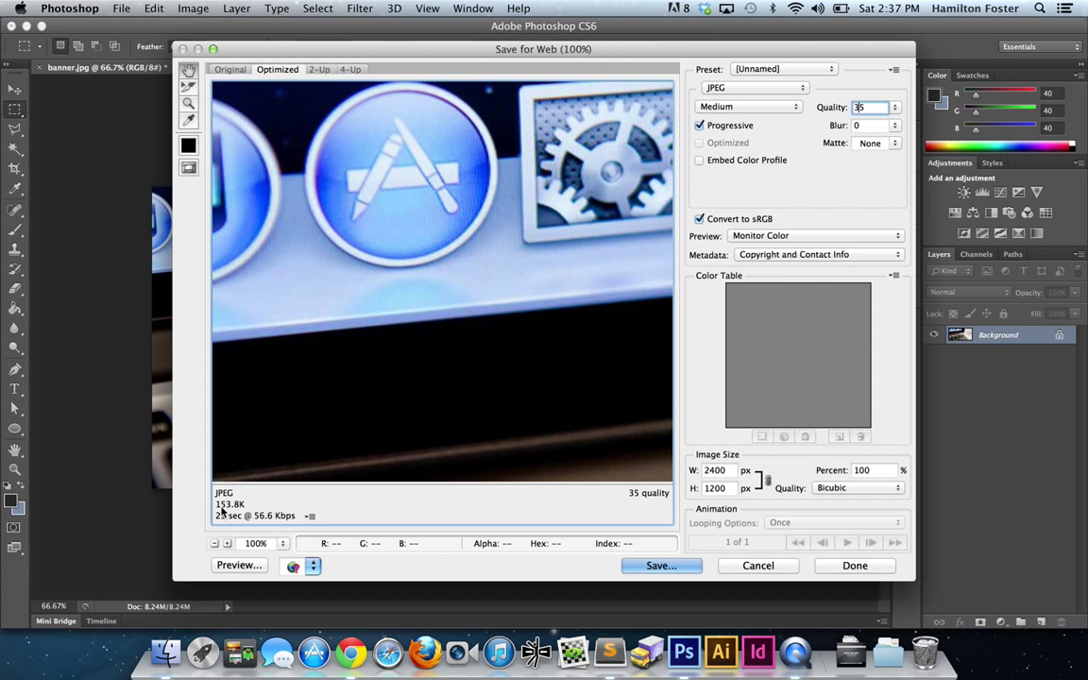
{"action": "mouse_move", "coordinate": [225, 510]}
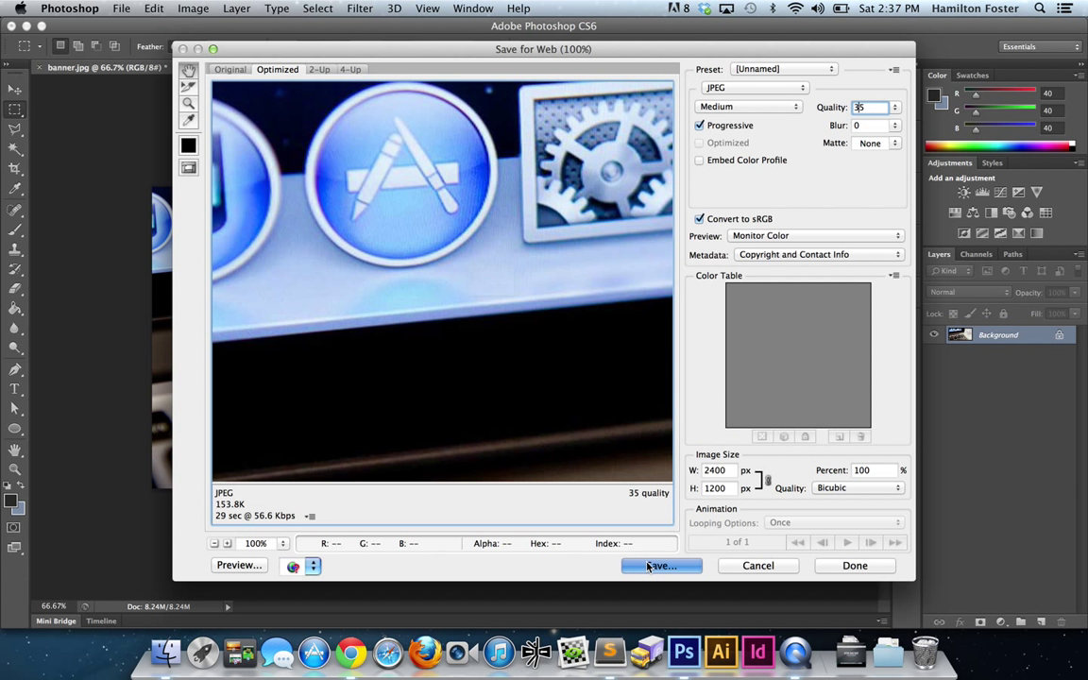
{"action": "left_click", "coordinate": [660, 564]}
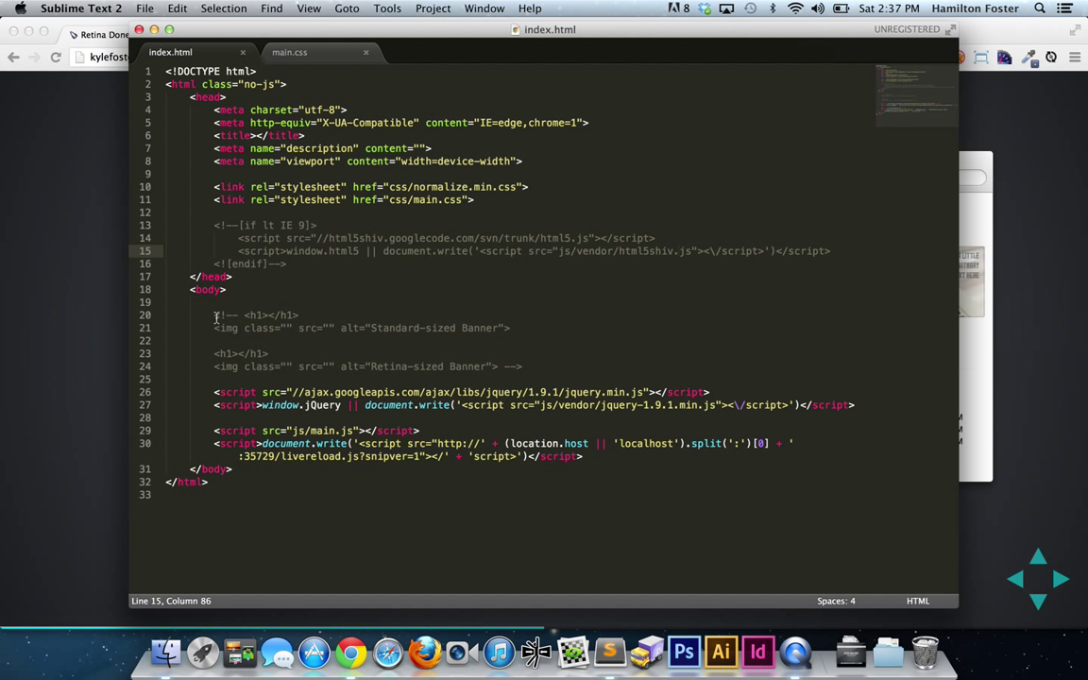
Uncomment the banner markup and title the headings '1200 x 600' and 'Retina-sized Banner'
{"action": "left_click_drag", "start_coordinate": [215, 314], "coordinate": [522, 367]}
{"action": "type", "text": "Standard-sized Banner - "}
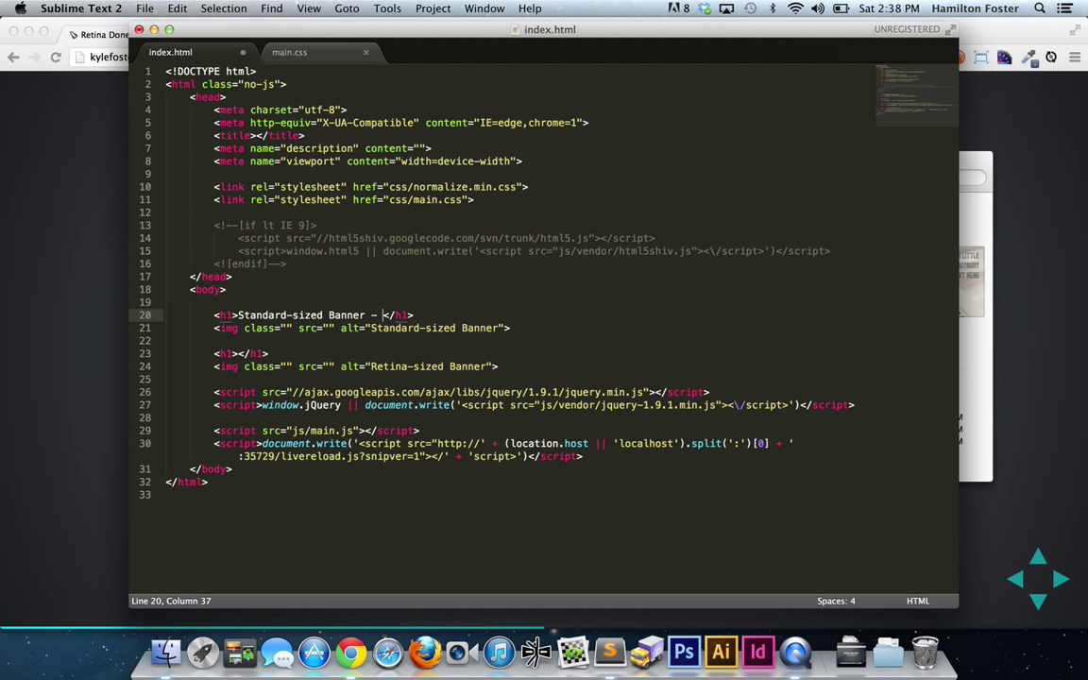
{"action": "type", "text": "1200 x 600"}
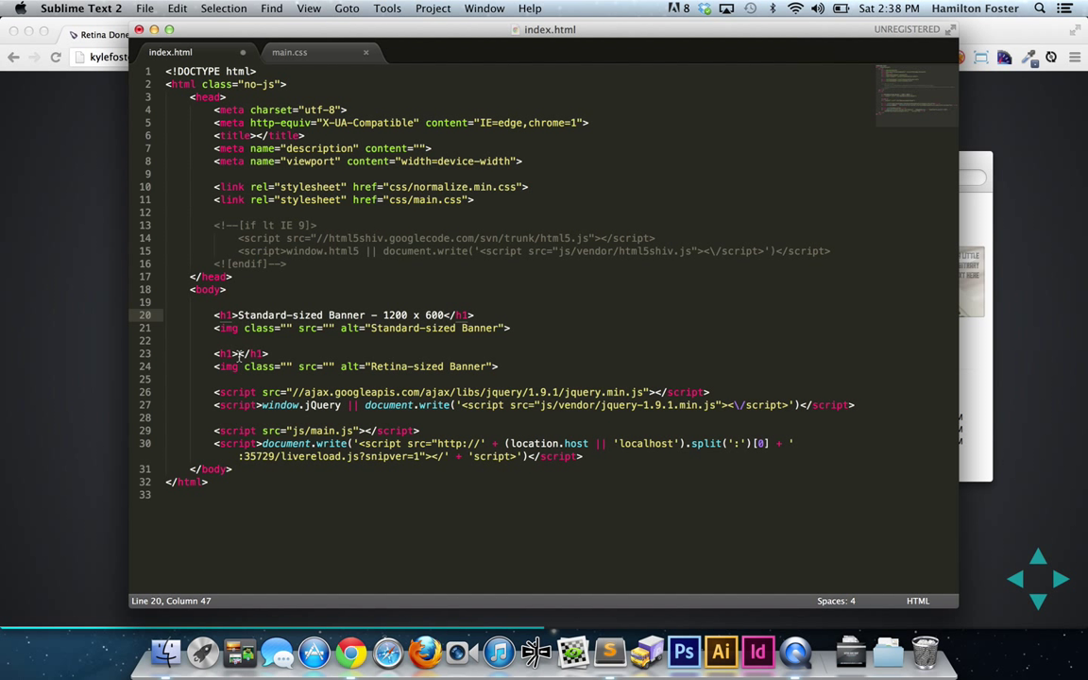
{"action": "type", "text": "Retina"}
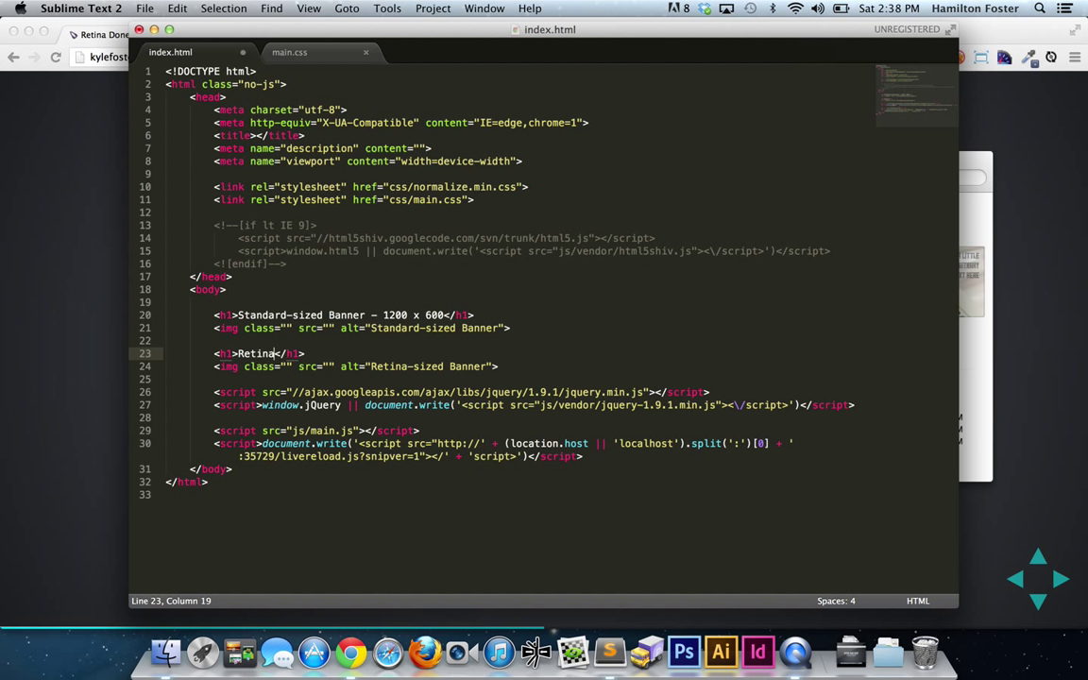
{"action": "type", "text": "-sized Banner - 2400 x 1200"}
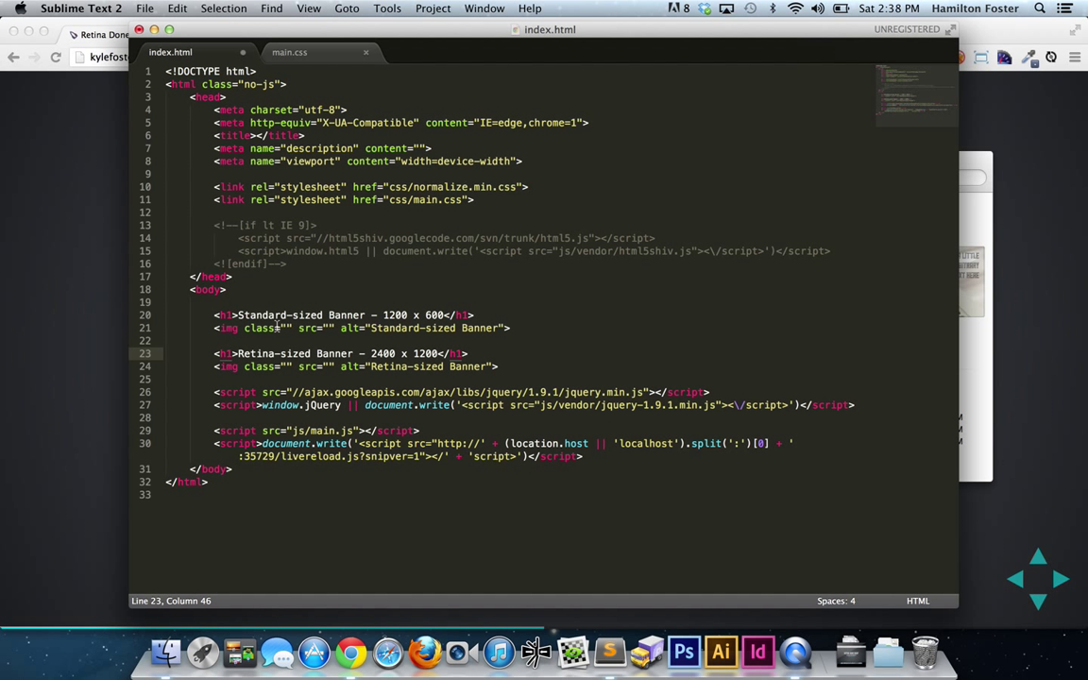
Give the images class 'banner' and img/ sources for standard and retina JPEGs, then save
{"action": "left_click", "coordinate": [285, 327]}
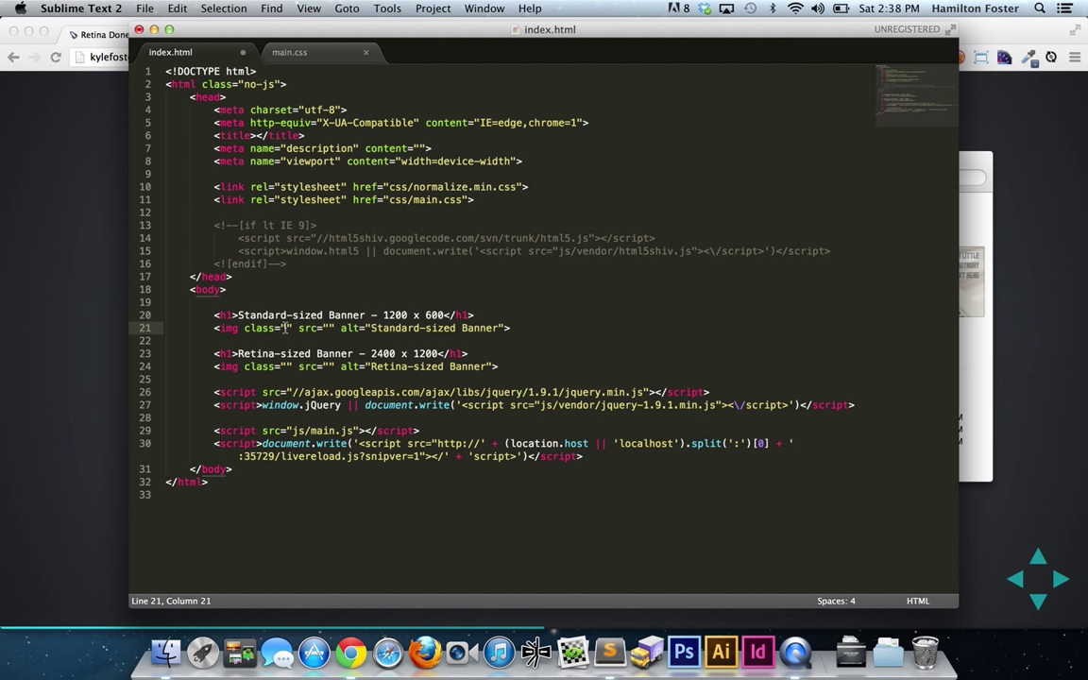
{"action": "type", "text": "banner"}
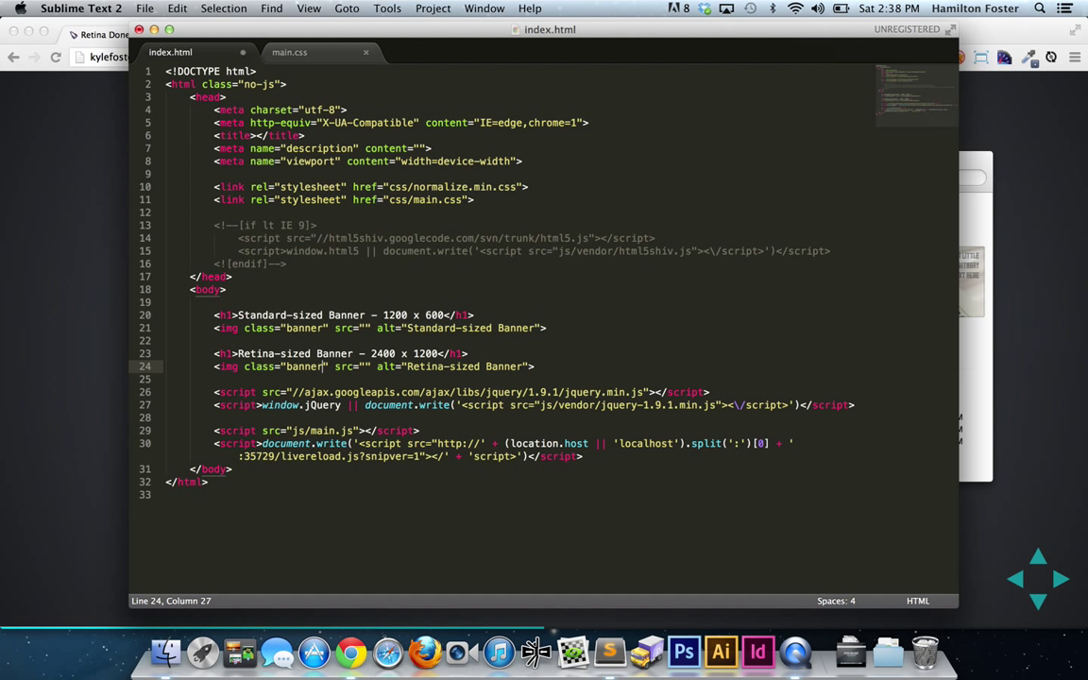
{"action": "left_click", "coordinate": [364, 327]}
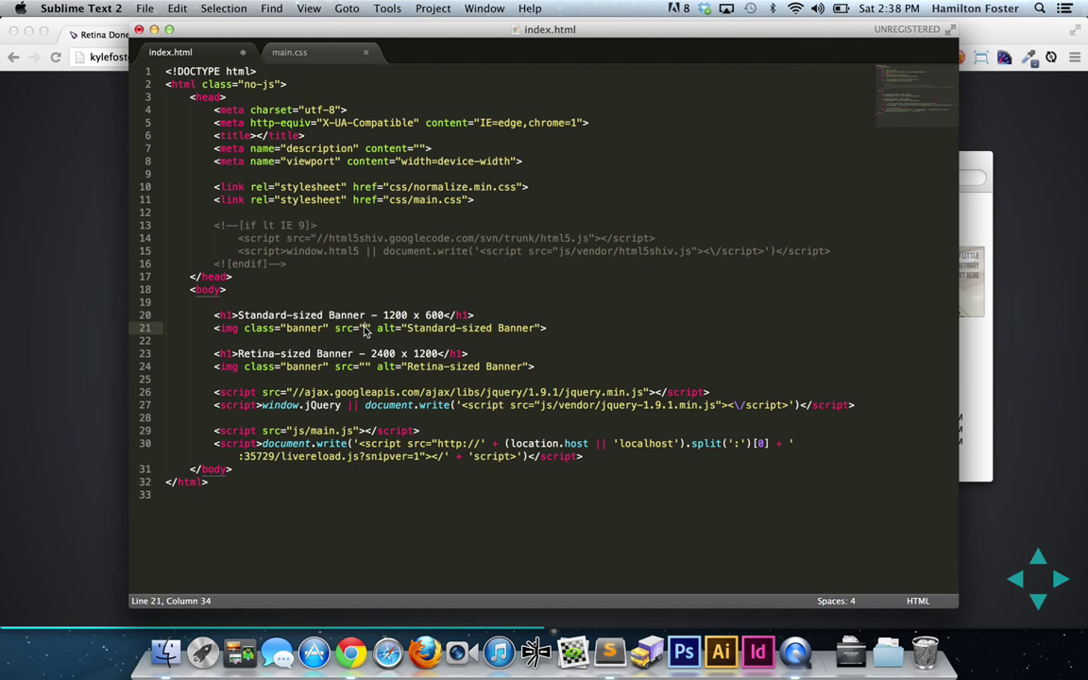
{"action": "type", "text": "img/banner-standard.jpg"}
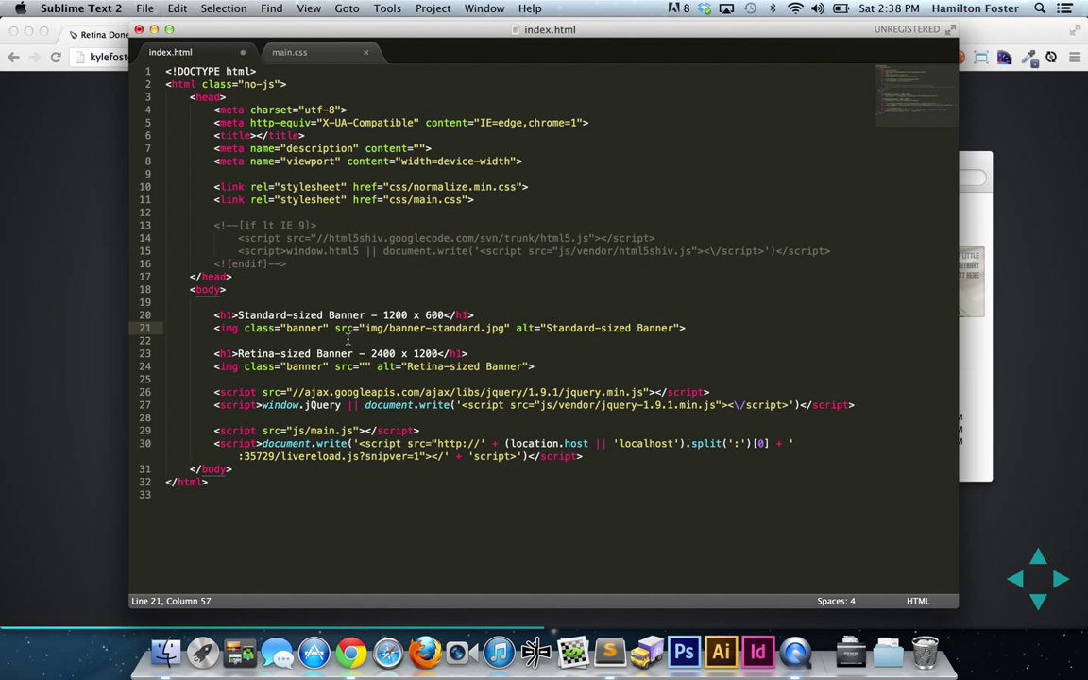
{"action": "type", "text": "img/banner-"}
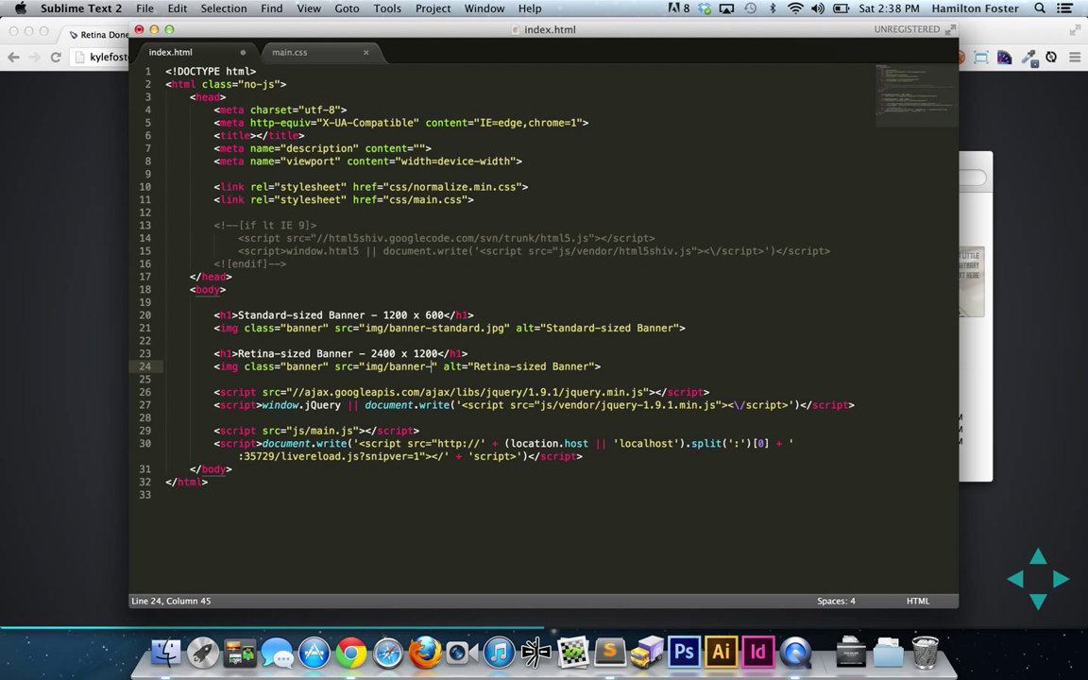
{"action": "type", "text": "retina.jpg"}
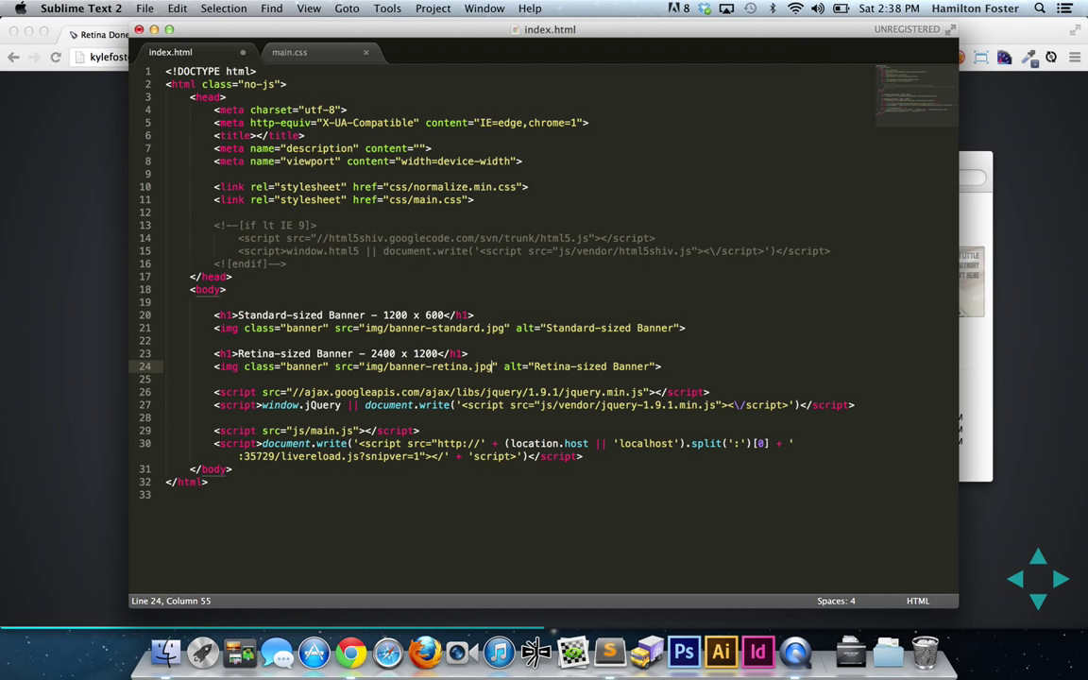
{"action": "key", "text": "cmd+s"}
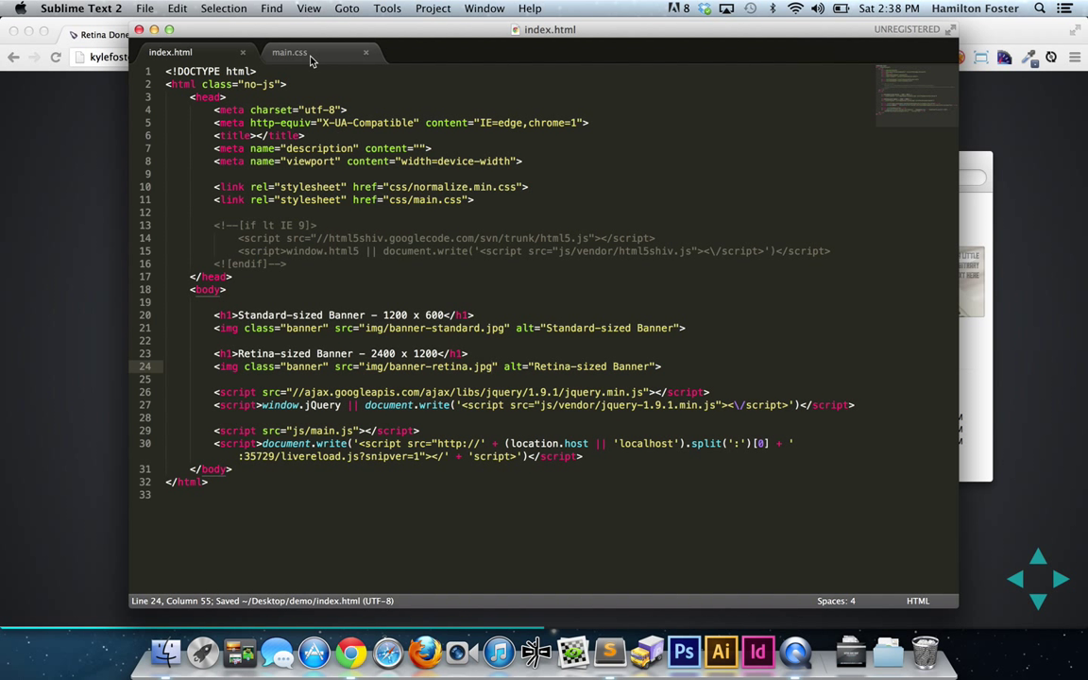
Add a saved .banner rule with width 1200px and height 600px to main.css
{"action": "left_click", "coordinate": [289, 52]}
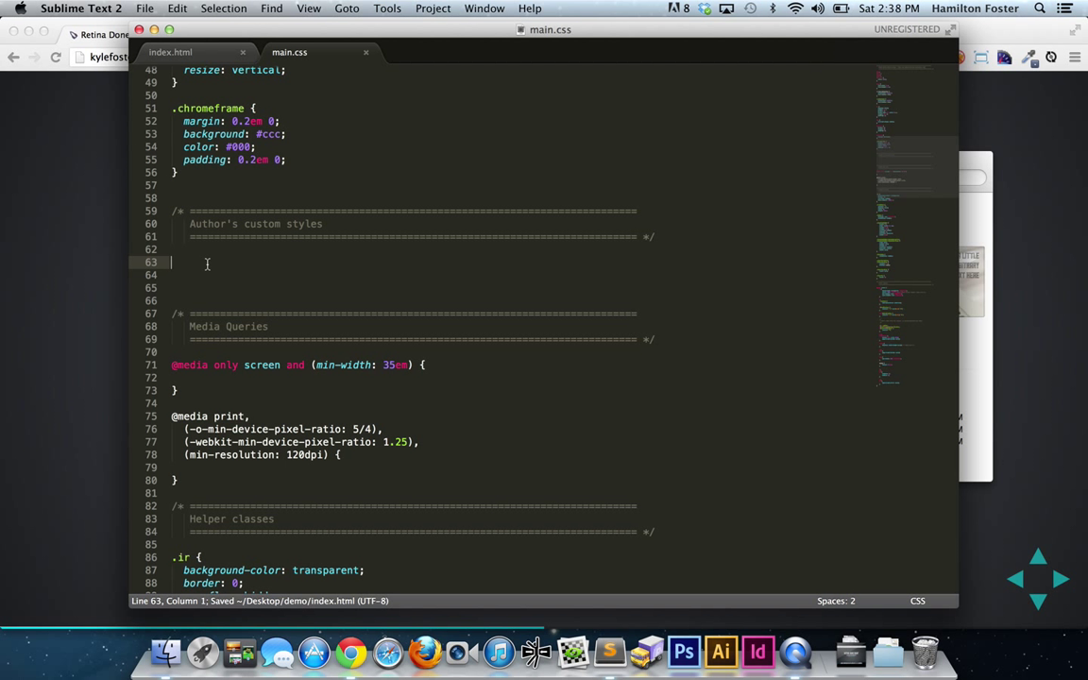
{"action": "type", "text": ".banner {"}
{"action": "type", "text": "width: 1200px;"}
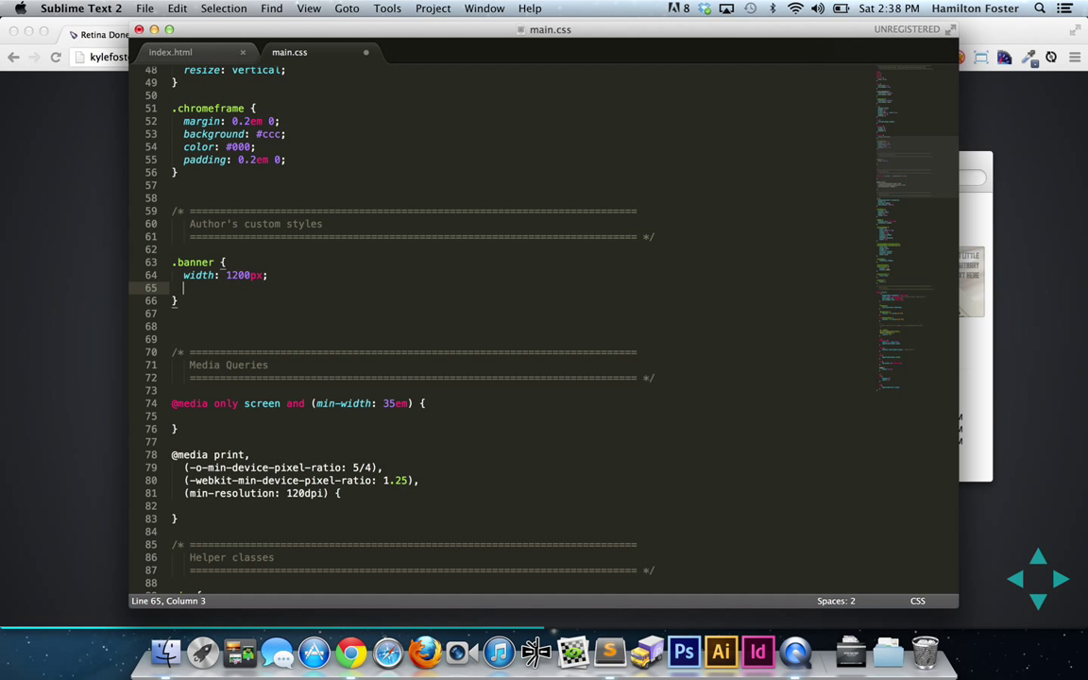
{"action": "type", "text": "height: 6;"}
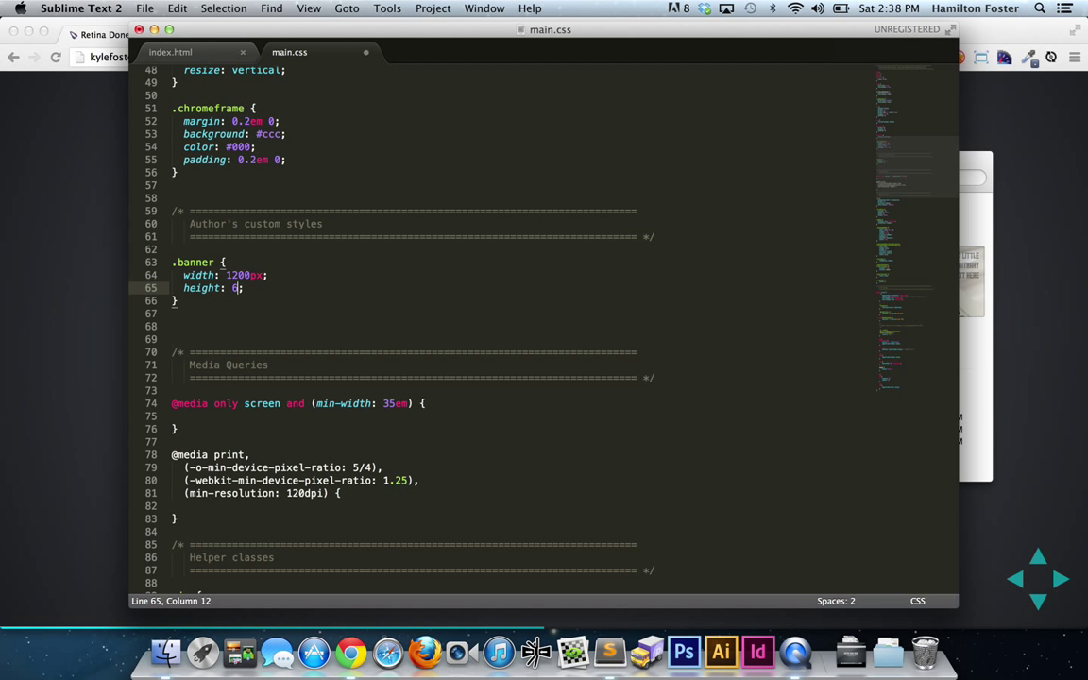
{"action": "type", "text": "00px"}
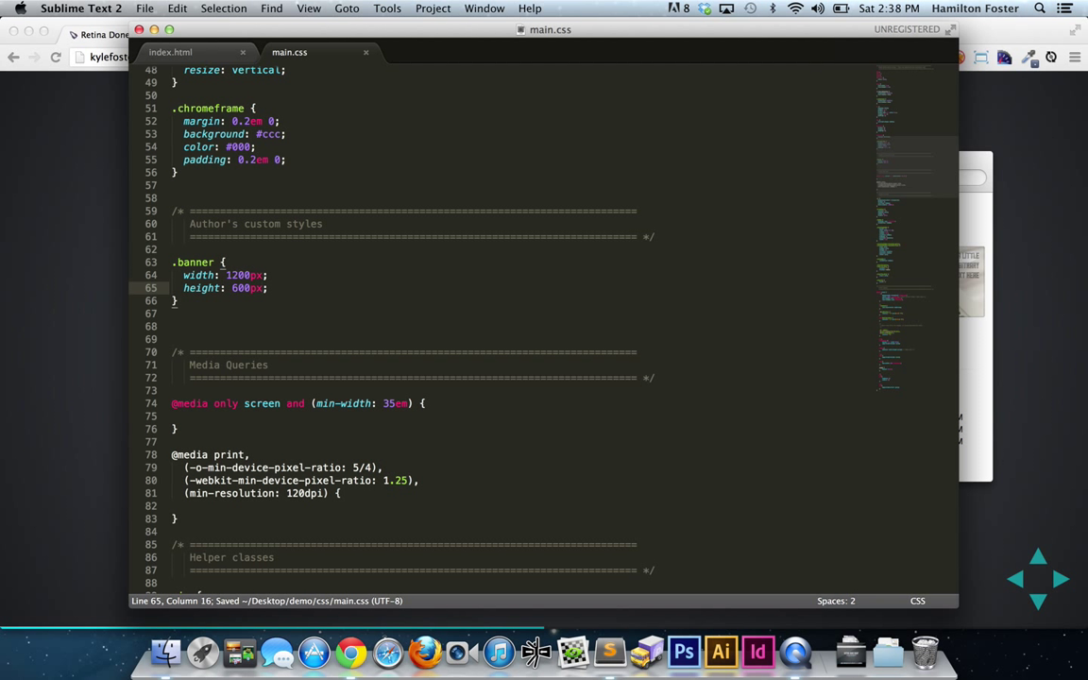
{"action": "left_click", "coordinate": [350, 652]}
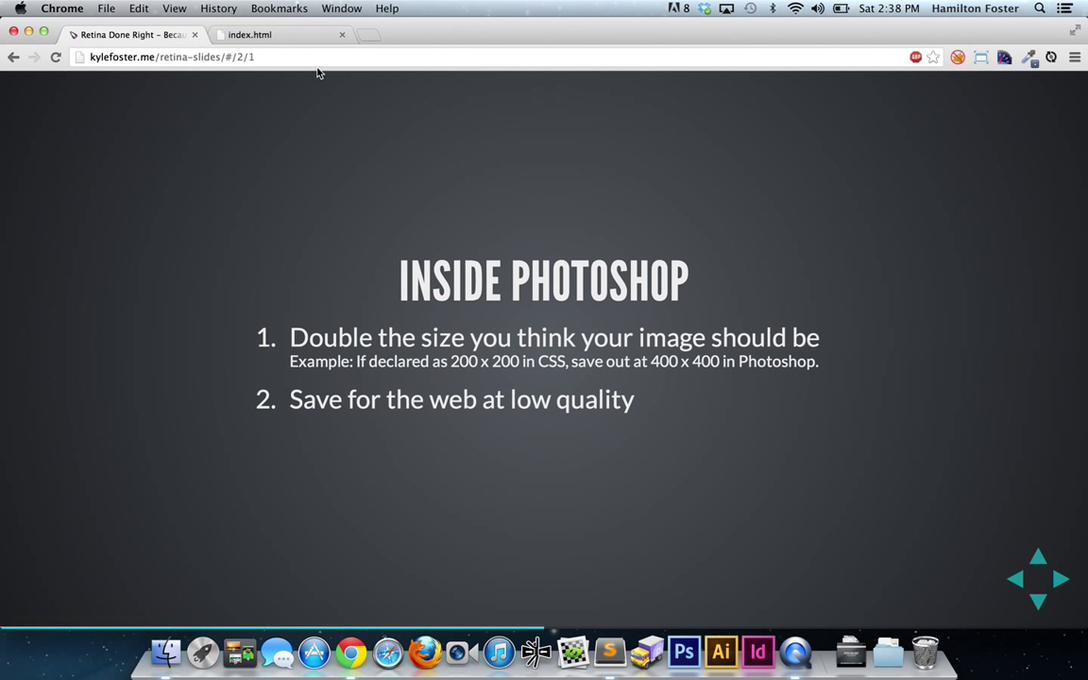
Preview index.html and scroll down to compare the standard and retina banners
{"action": "left_click", "coordinate": [249, 35]}
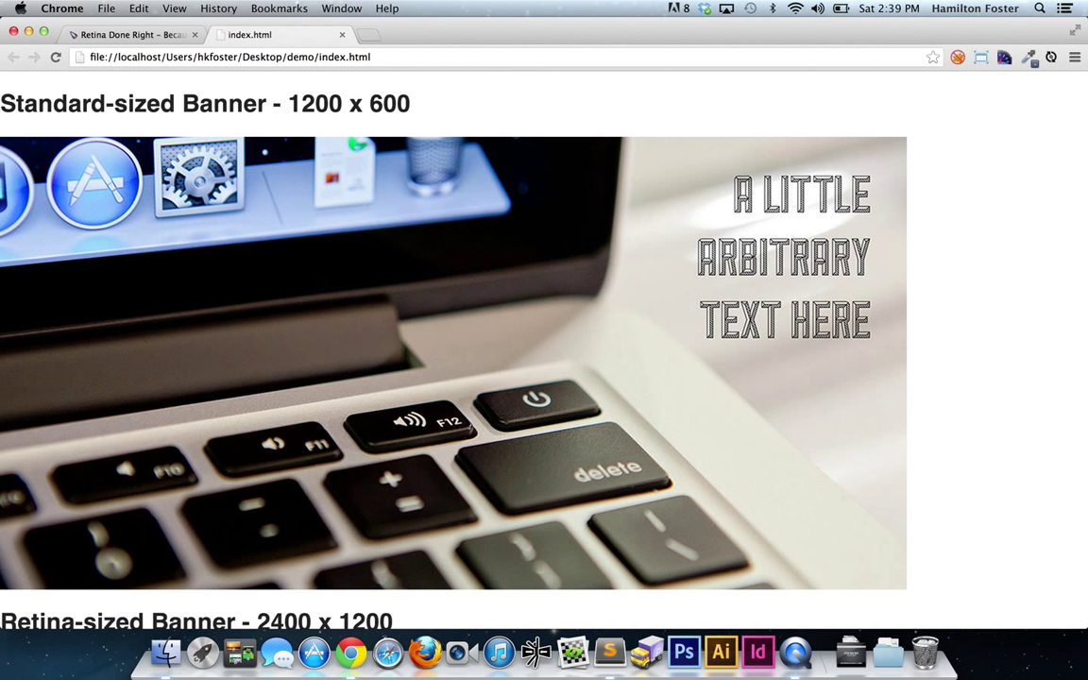
{"action": "mouse_move", "coordinate": [423, 140]}
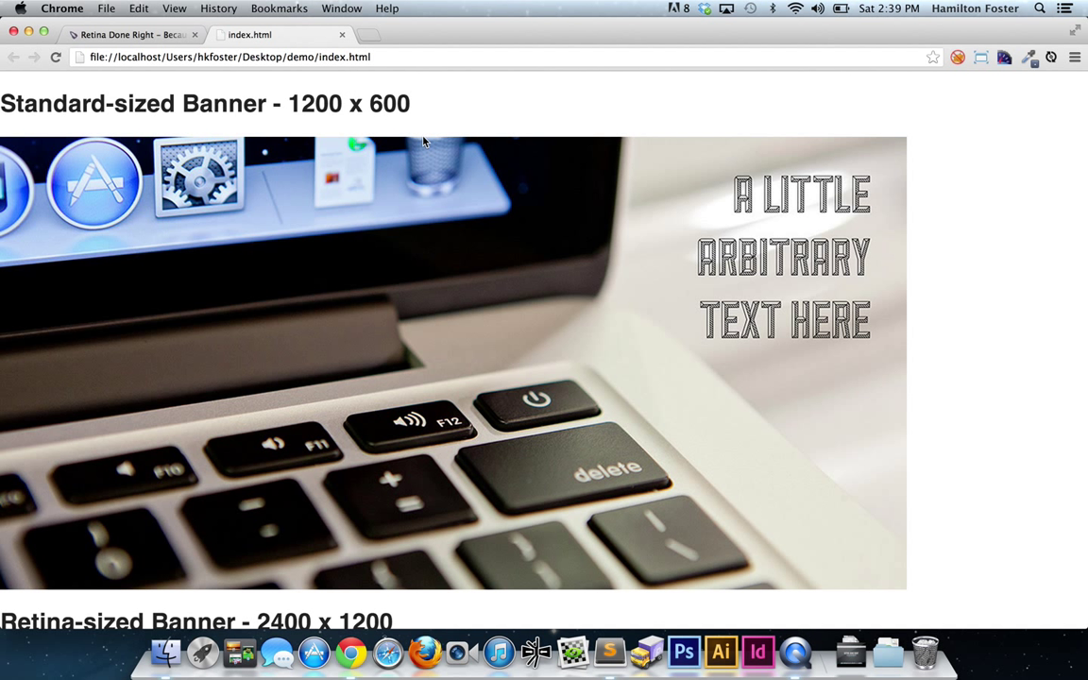
{"action": "mouse_move", "coordinate": [445, 244]}
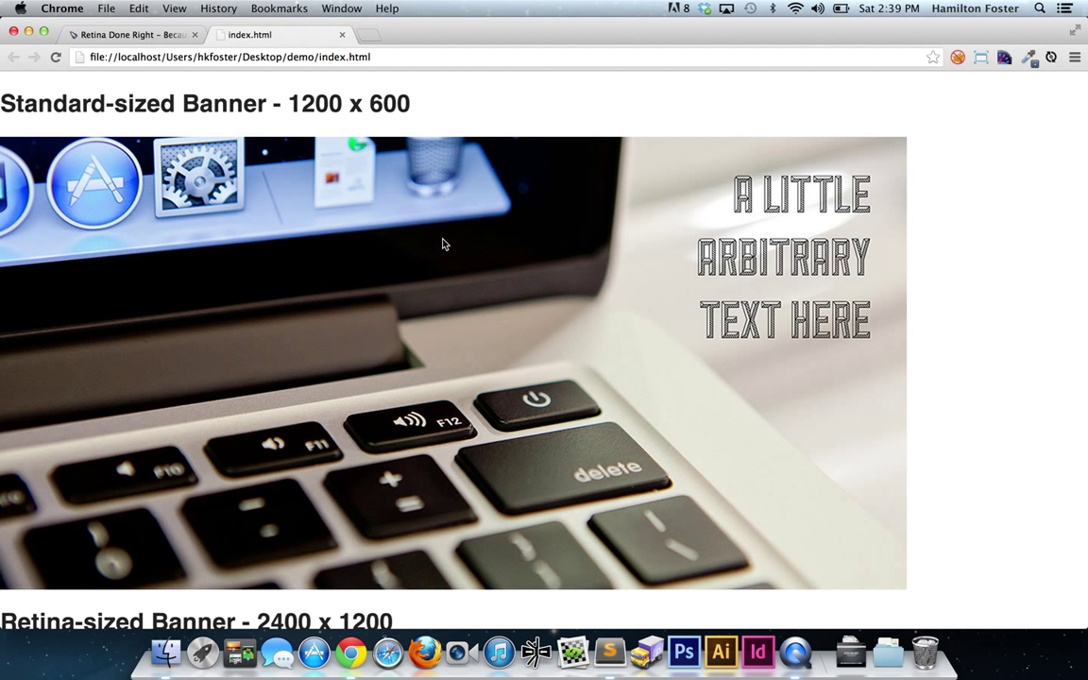
{"action": "mouse_move", "coordinate": [800, 235]}
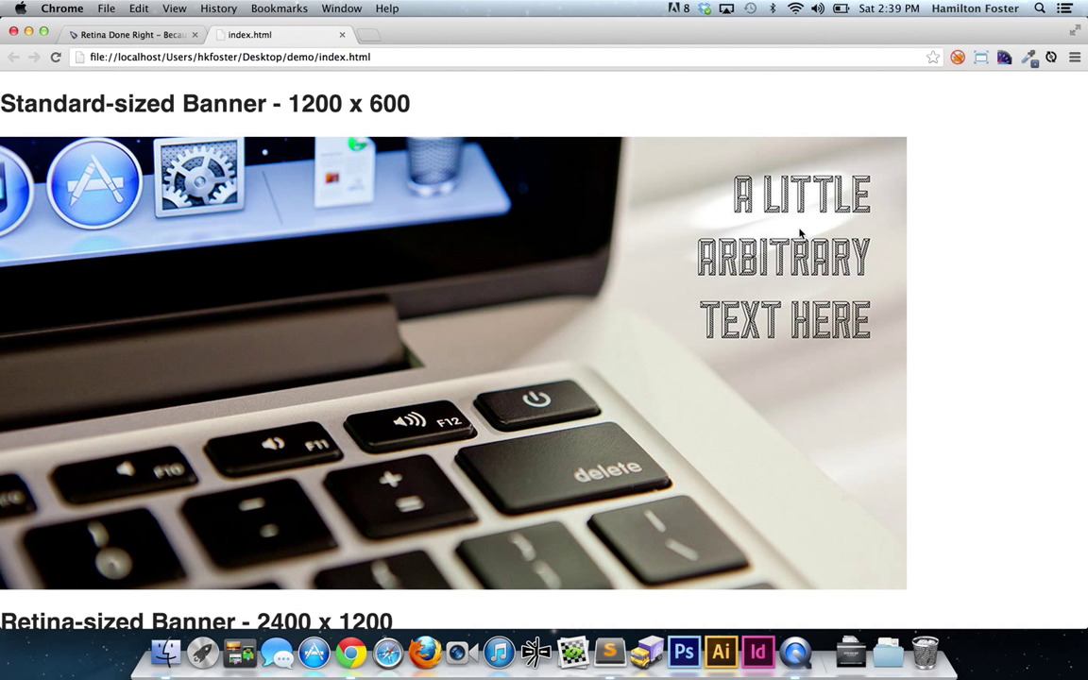
{"action": "mouse_move", "coordinate": [429, 349]}
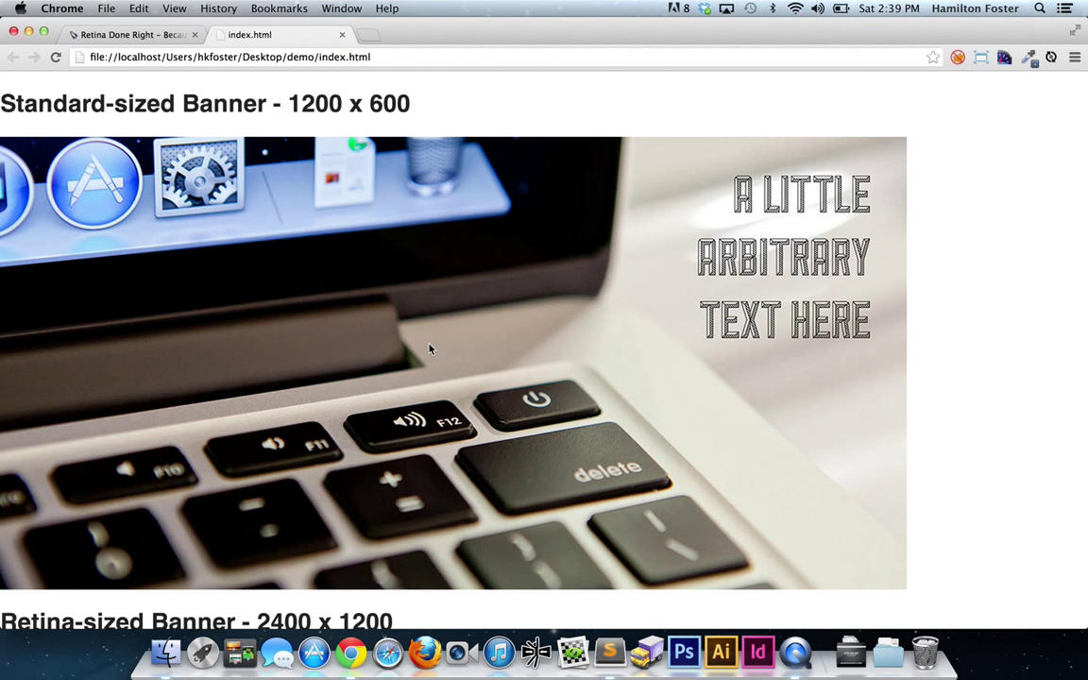
{"action": "scroll", "scroll_direction": "down", "scroll_amount": 3}
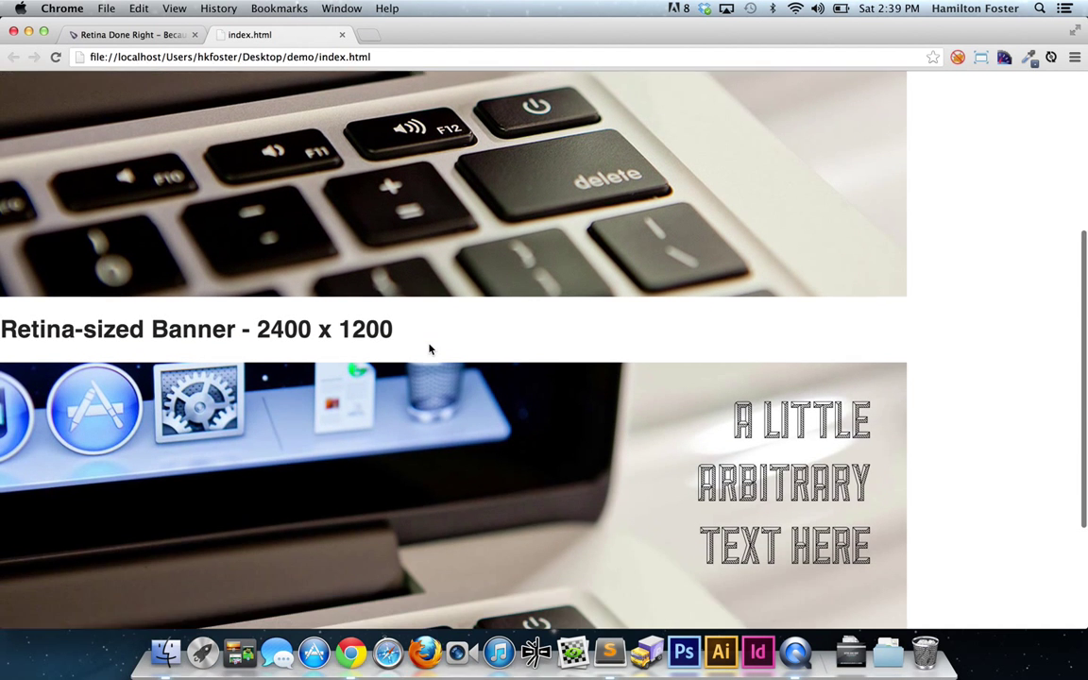
{"action": "scroll", "scroll_direction": "down", "scroll_amount": 3}
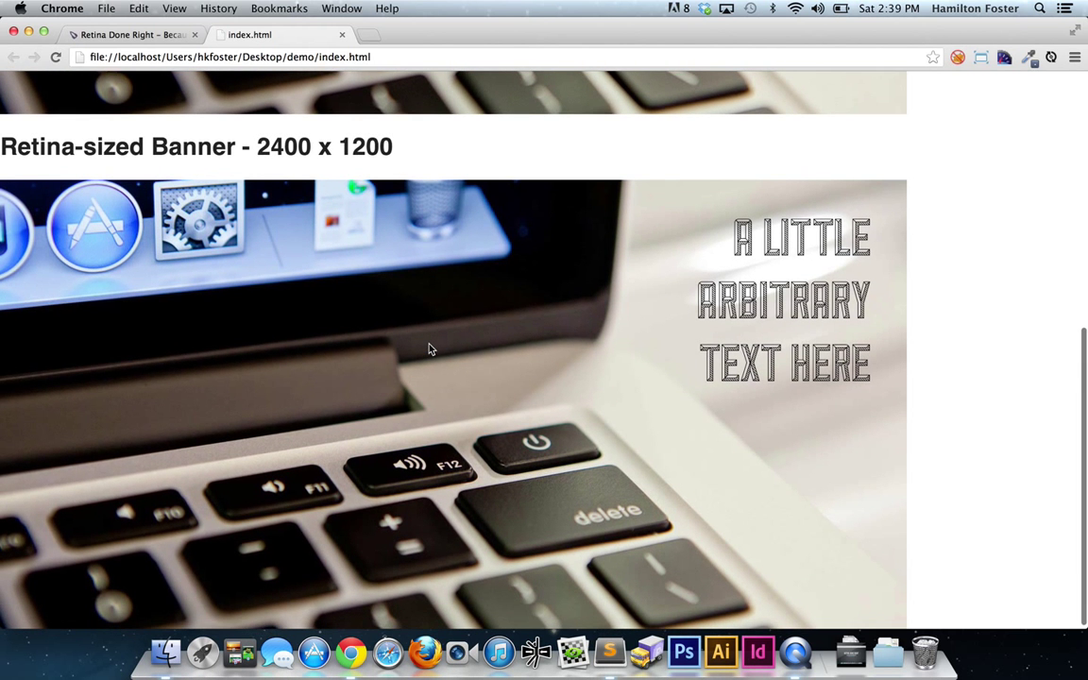
{"action": "scroll", "scroll_direction": "down", "scroll_amount": 3}
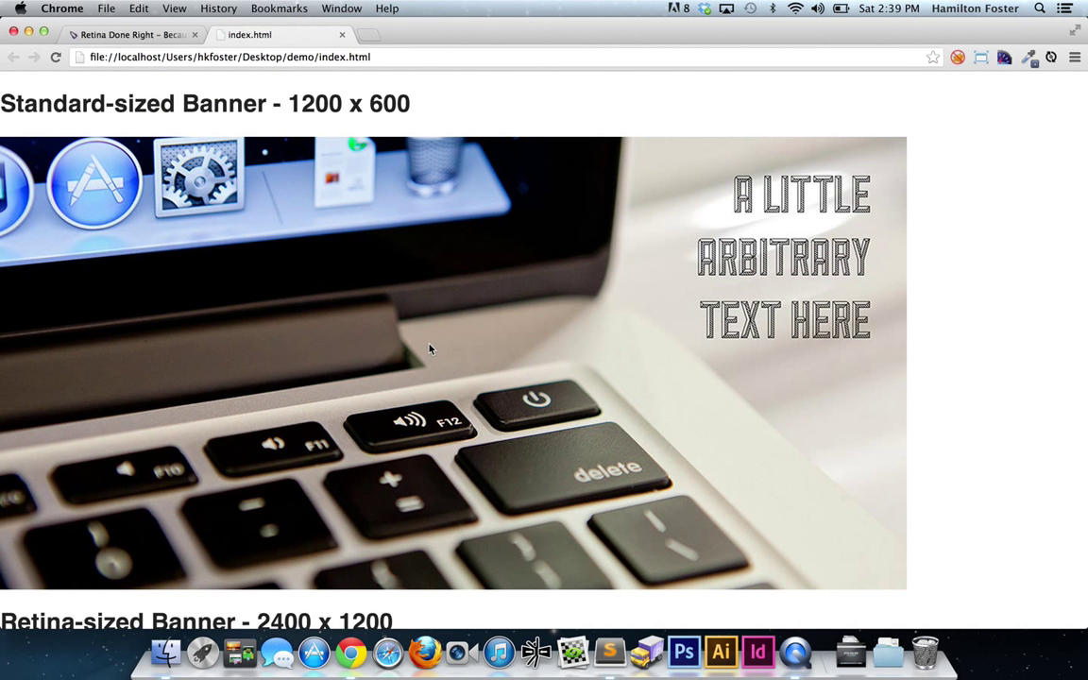
{"action": "scroll", "scroll_direction": "down", "scroll_amount": 3}
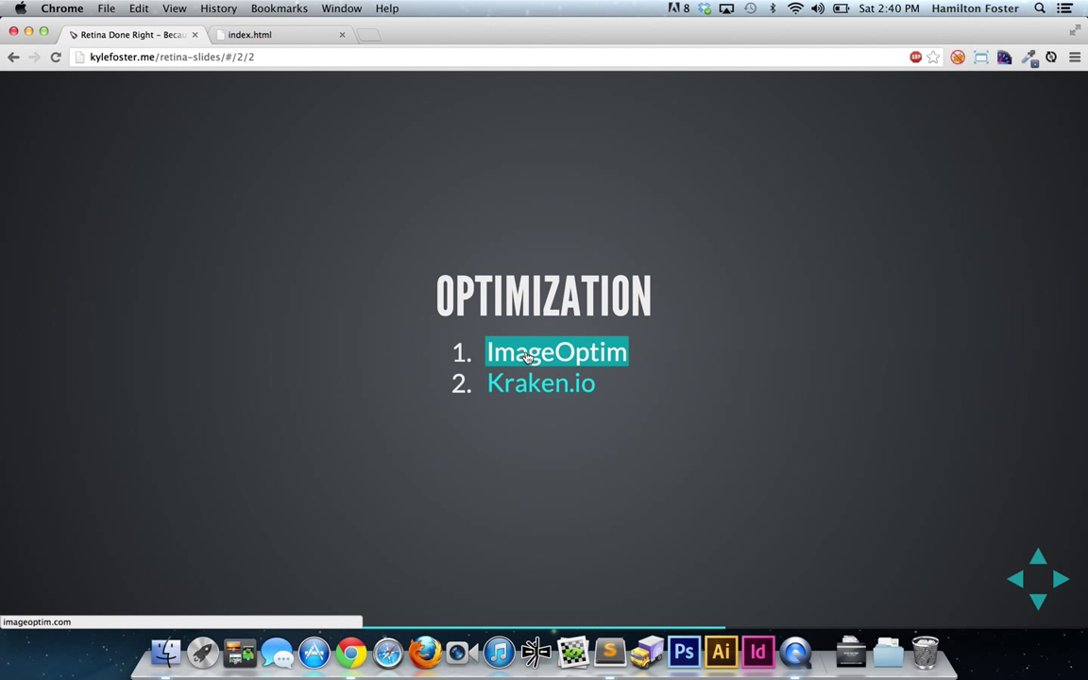
{"action": "mouse_move", "coordinate": [541, 382]}
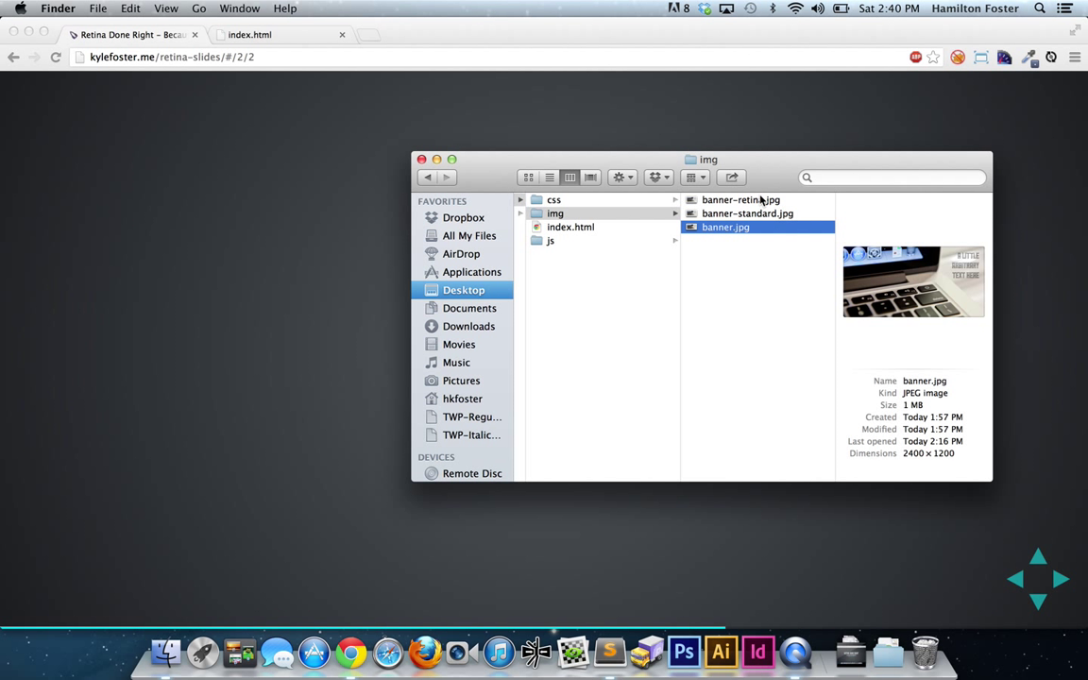
Select banner-retina.jpg, then add banner-standard.jpg to the Finder selection
{"action": "left_click", "coordinate": [740, 199]}
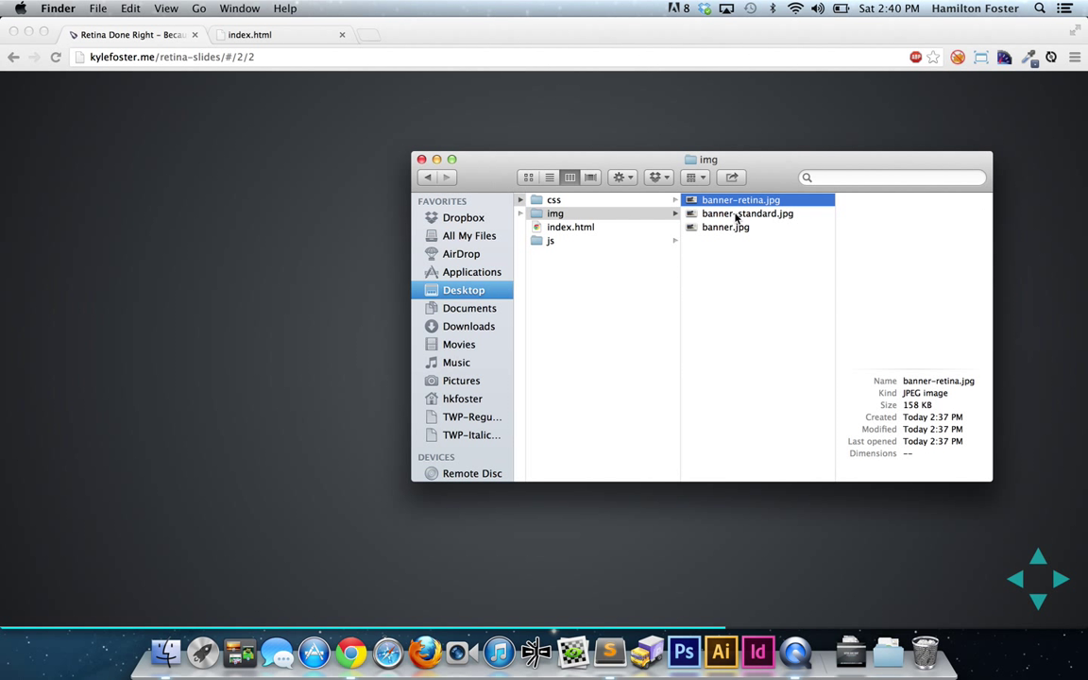
{"action": "left_click", "coordinate": [746, 213]}
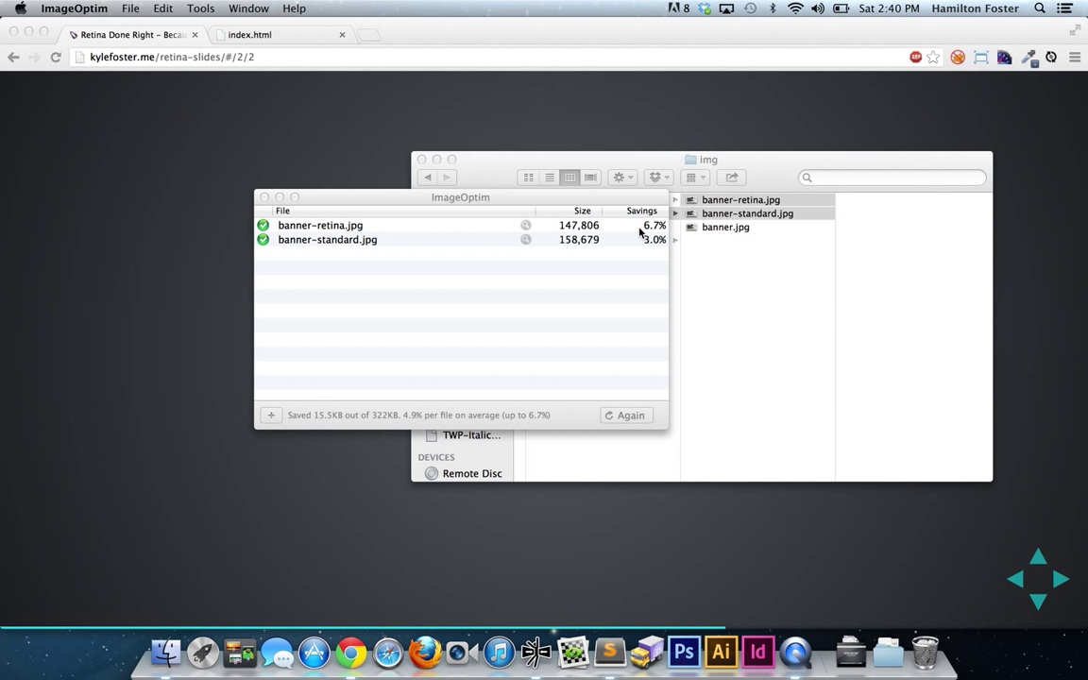
{"action": "mouse_move", "coordinate": [651, 233]}
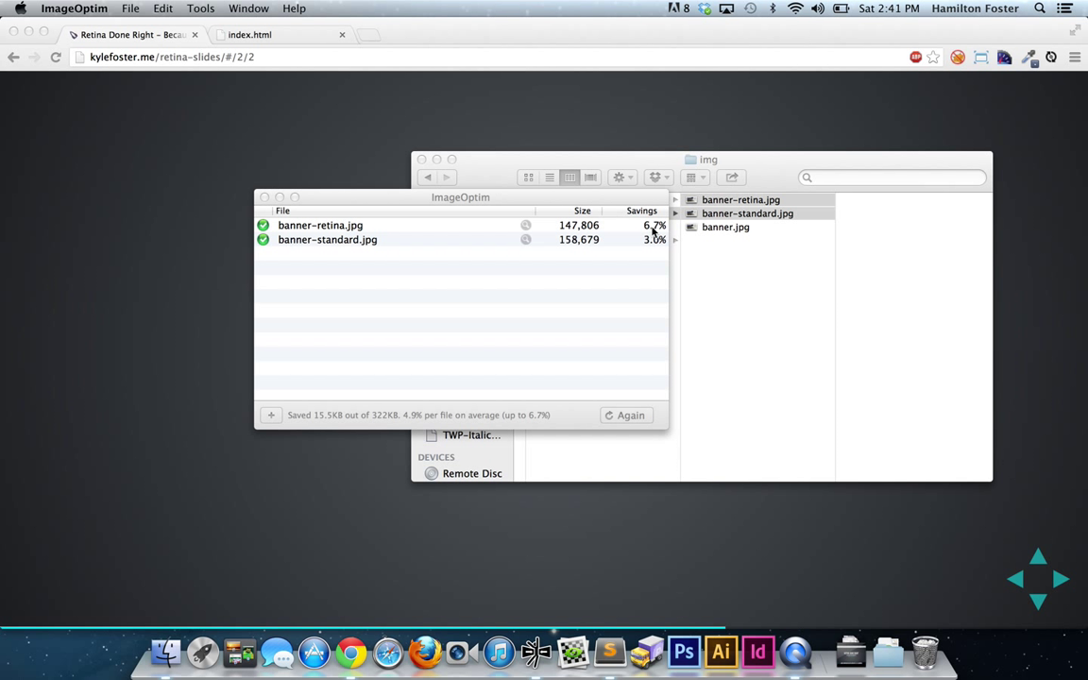
{"action": "mouse_move", "coordinate": [574, 234]}
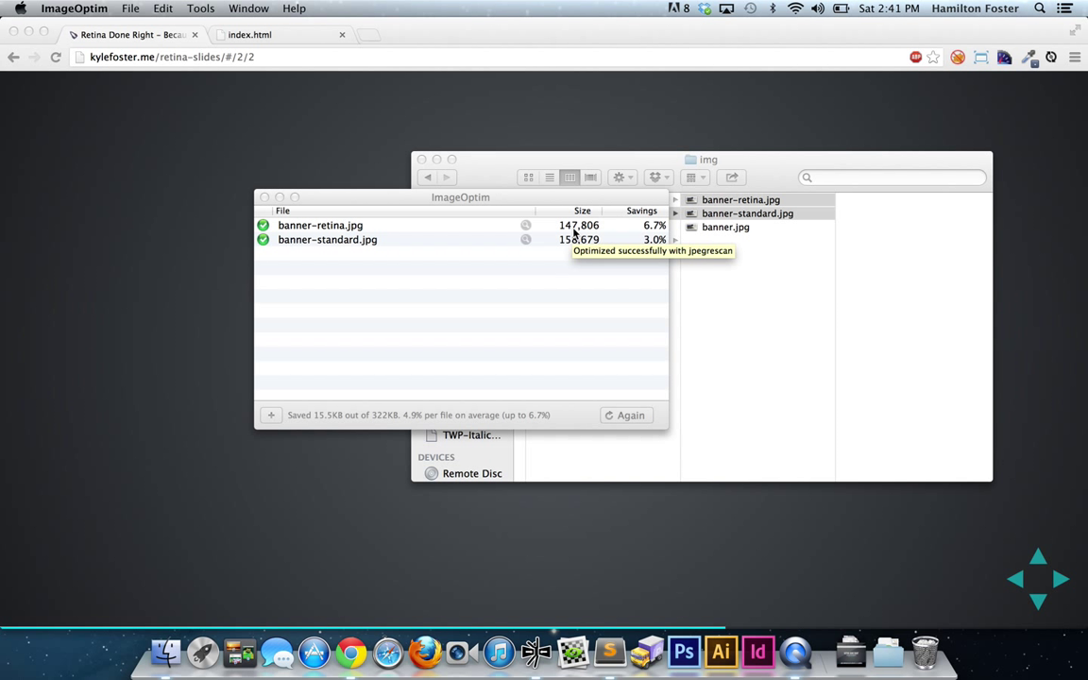
{"action": "mouse_move", "coordinate": [356, 239]}
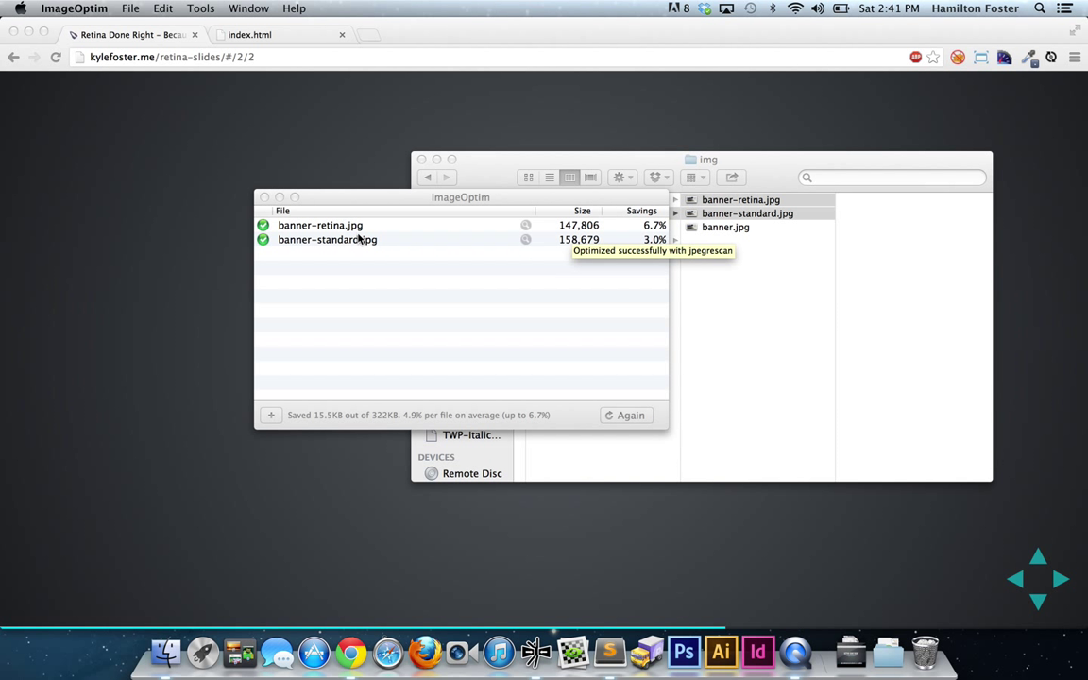
{"action": "mouse_move", "coordinate": [659, 239]}
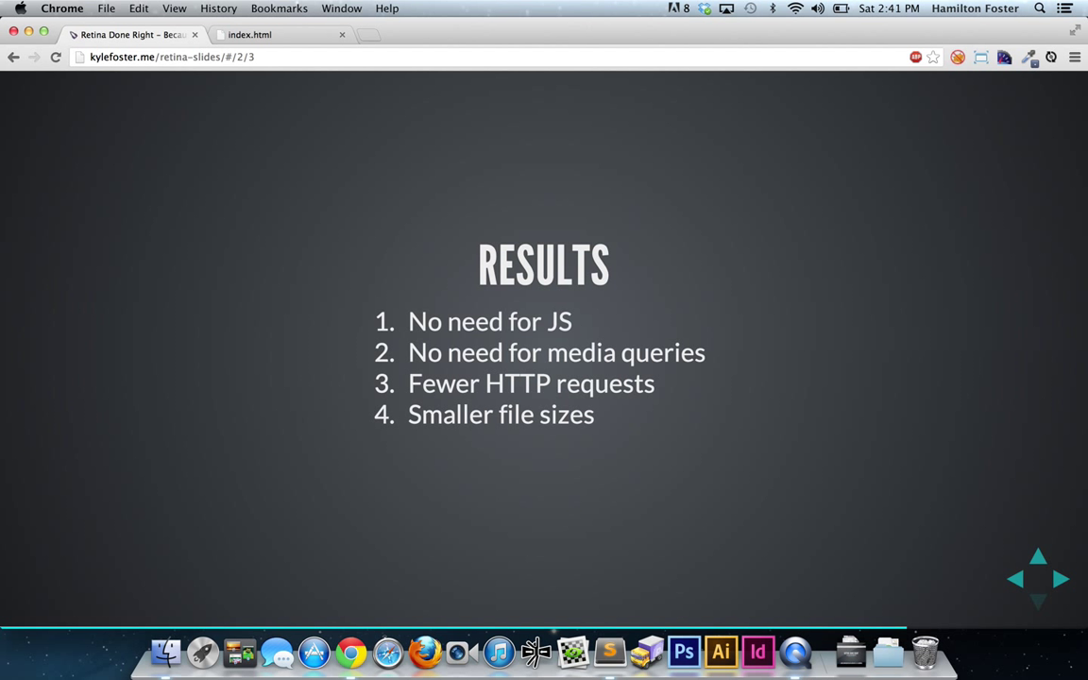
Advance the deck to the slide listing Retina Revolution, ImageOptim and Kraken.io
{"action": "left_click", "coordinate": [1059, 579]}
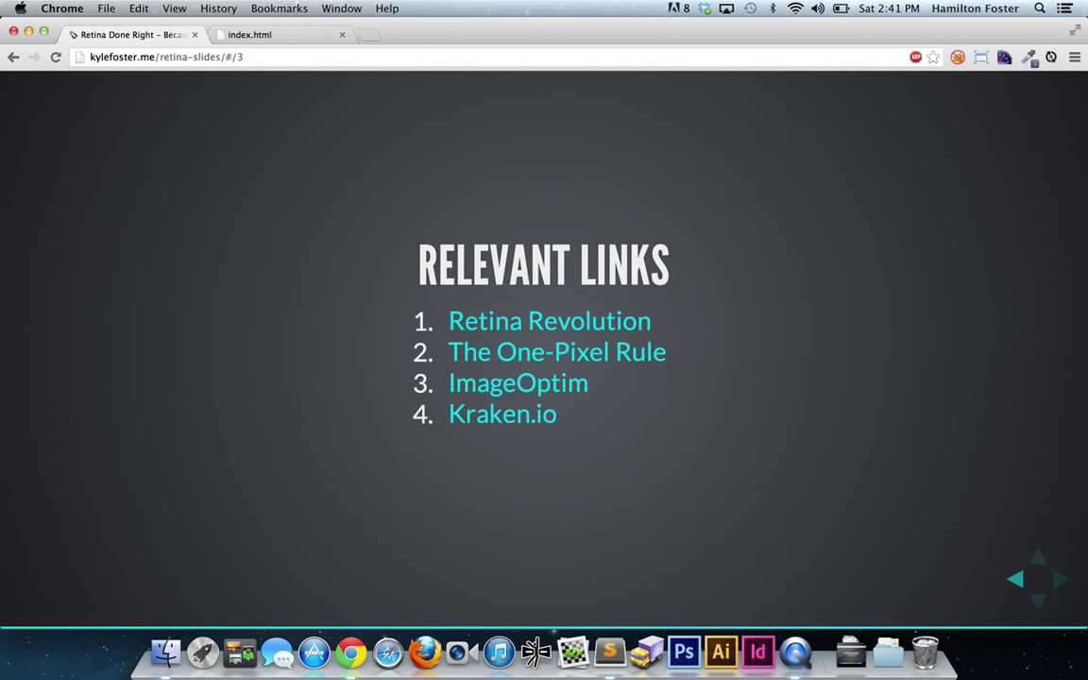
{"action": "mouse_move", "coordinate": [437, 183]}
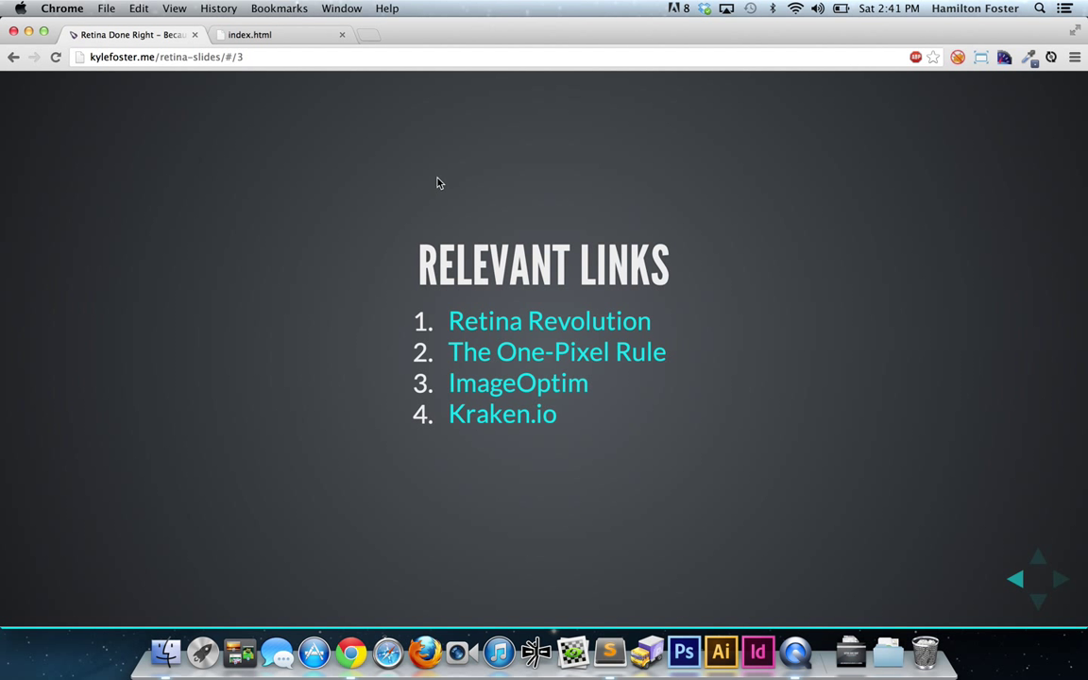
{"action": "mouse_move", "coordinate": [515, 326]}
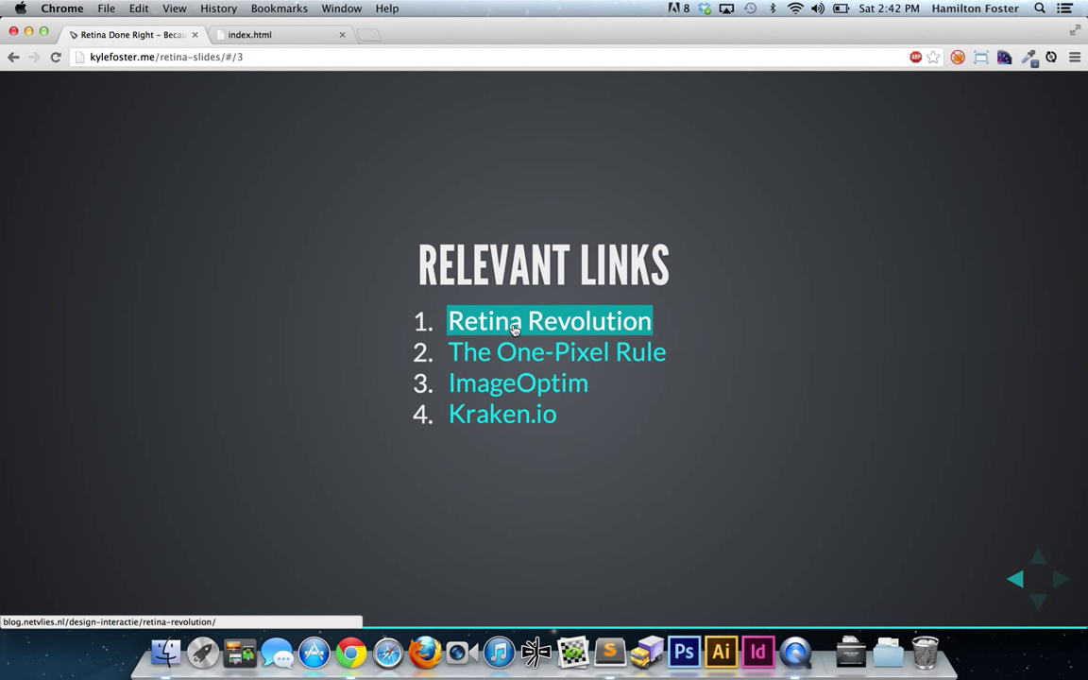
{"action": "mouse_move", "coordinate": [556, 351]}
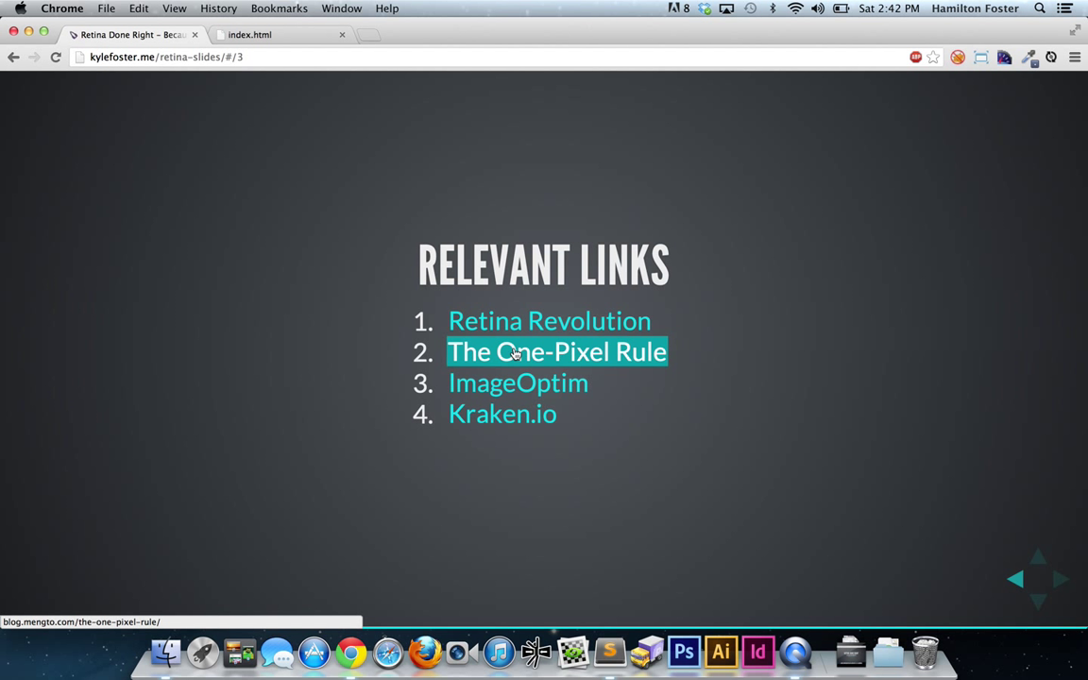
{"action": "mouse_move", "coordinate": [502, 415]}
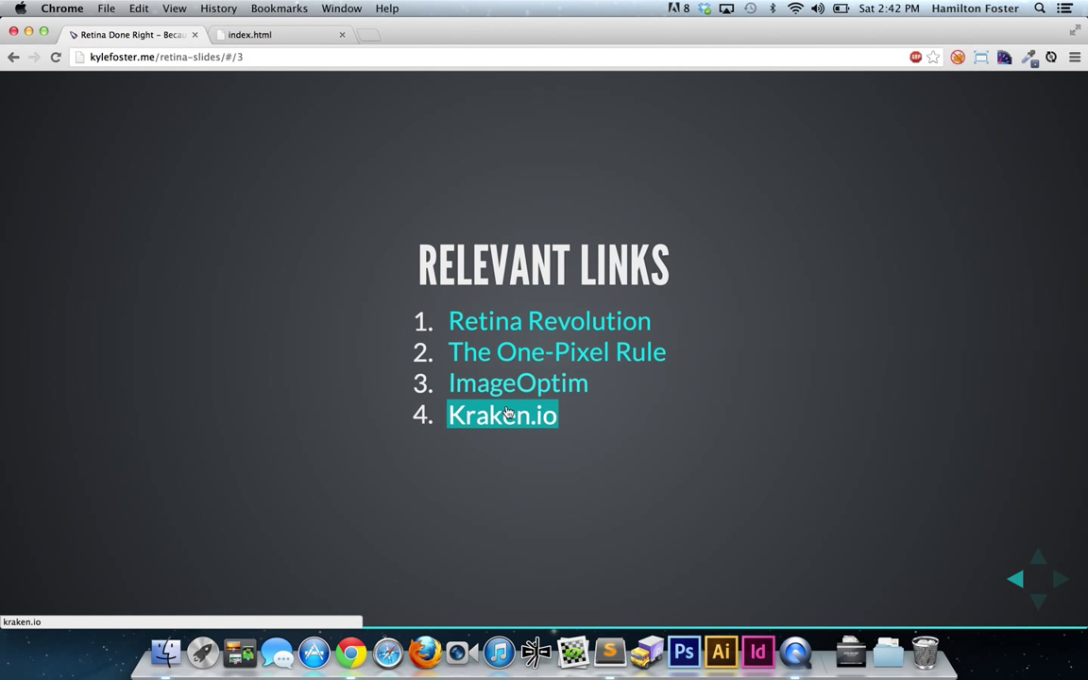